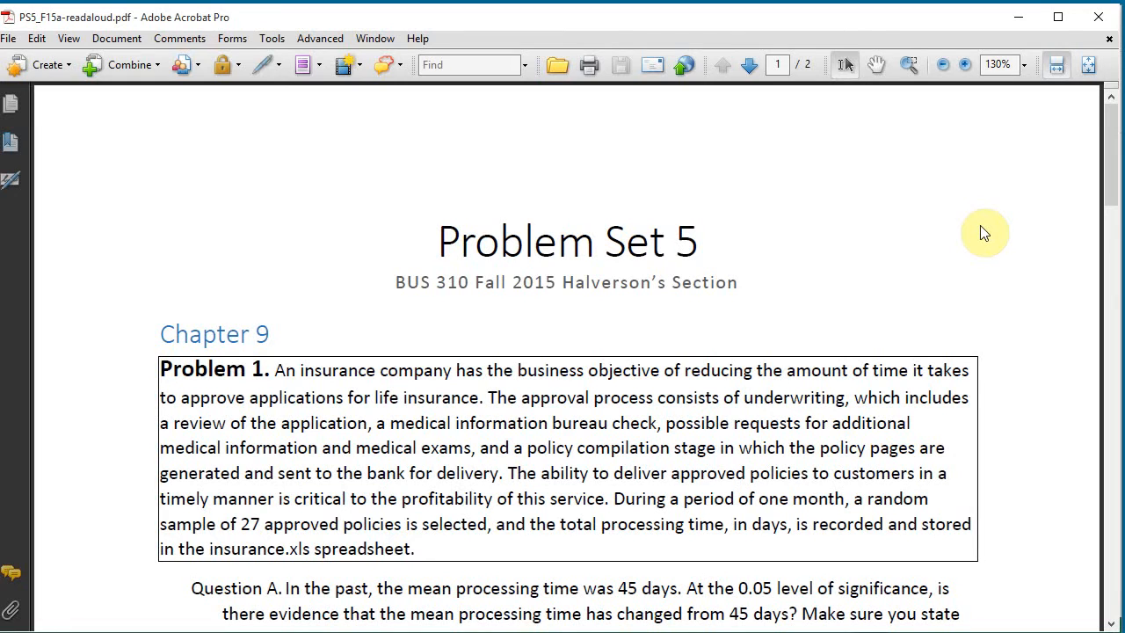
Bring the insurance.xls Data sheet with its Time values into view and scroll through it
{"action": "left_click", "coordinate": [557, 369]}
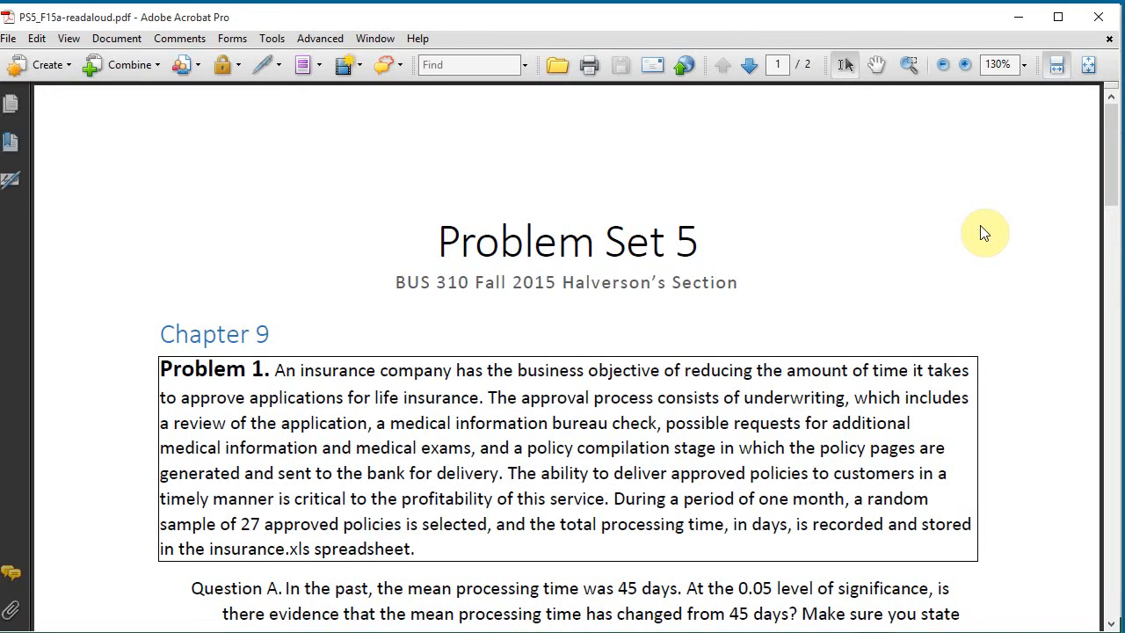
{"action": "left_click", "coordinate": [560, 370]}
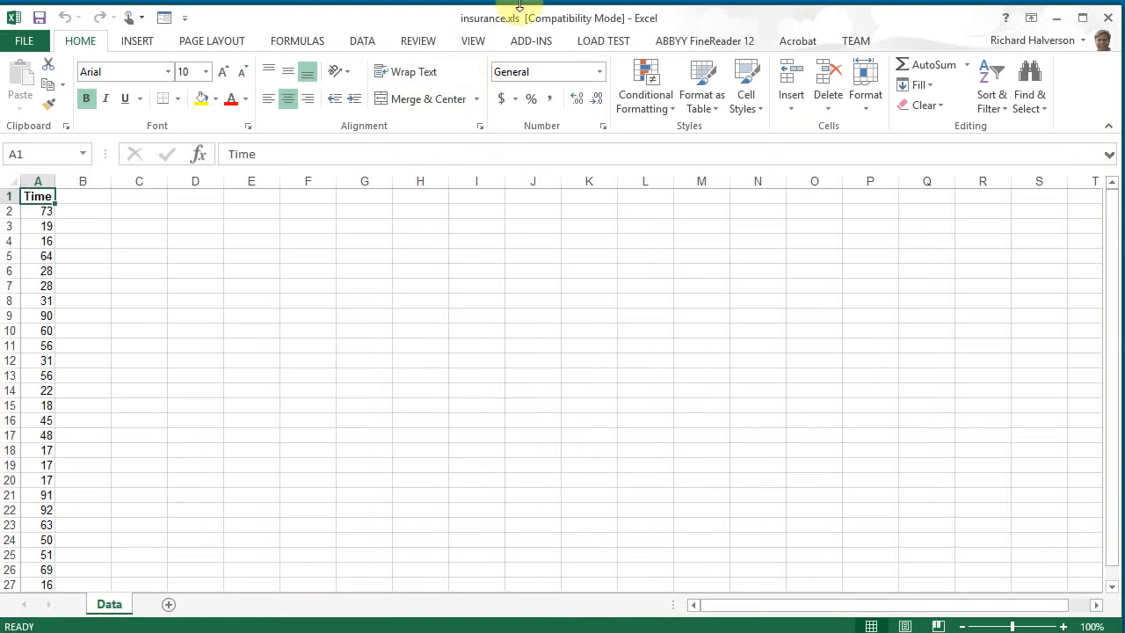
{"action": "scroll", "scroll_direction": "down", "scroll_amount": 3}
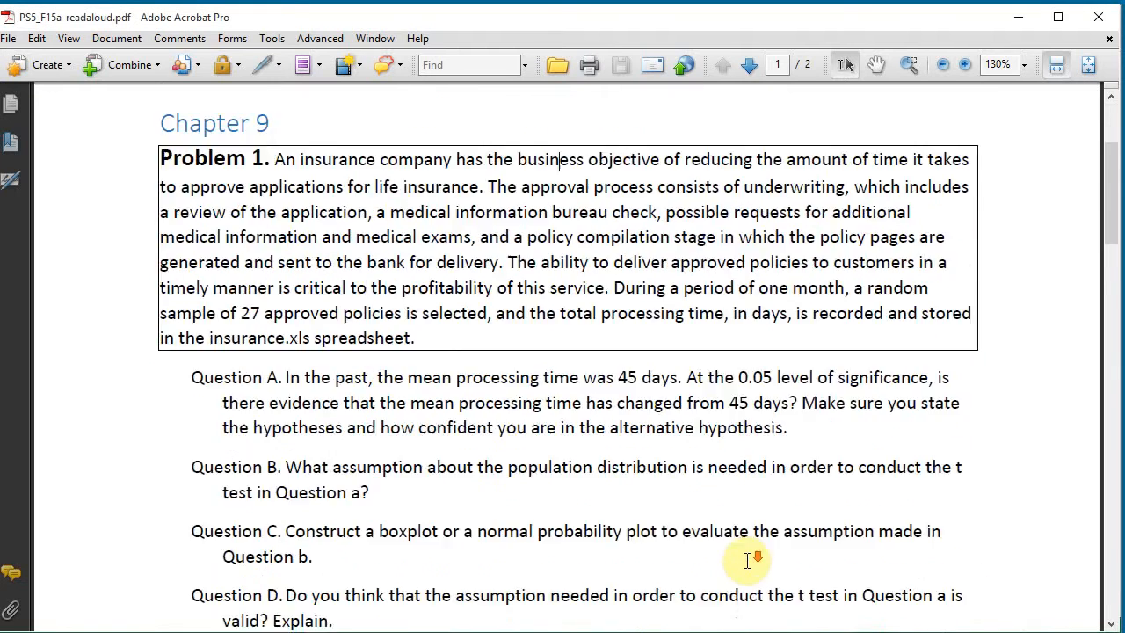
{"action": "scroll", "scroll_direction": "down", "scroll_amount": 3}
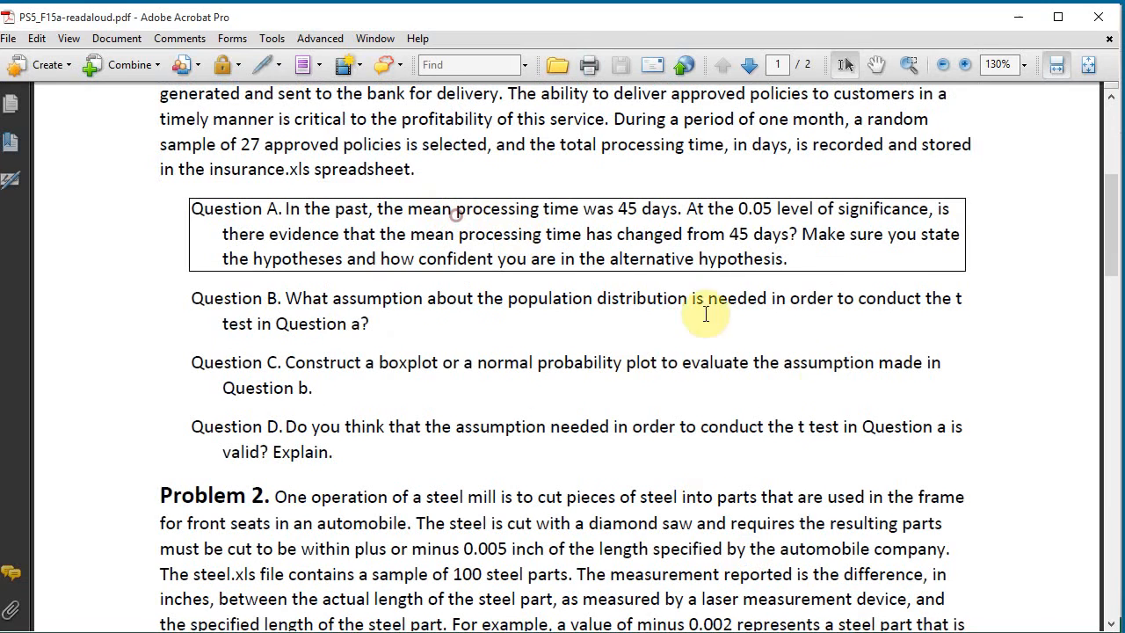
{"action": "mouse_move", "coordinate": [795, 500]}
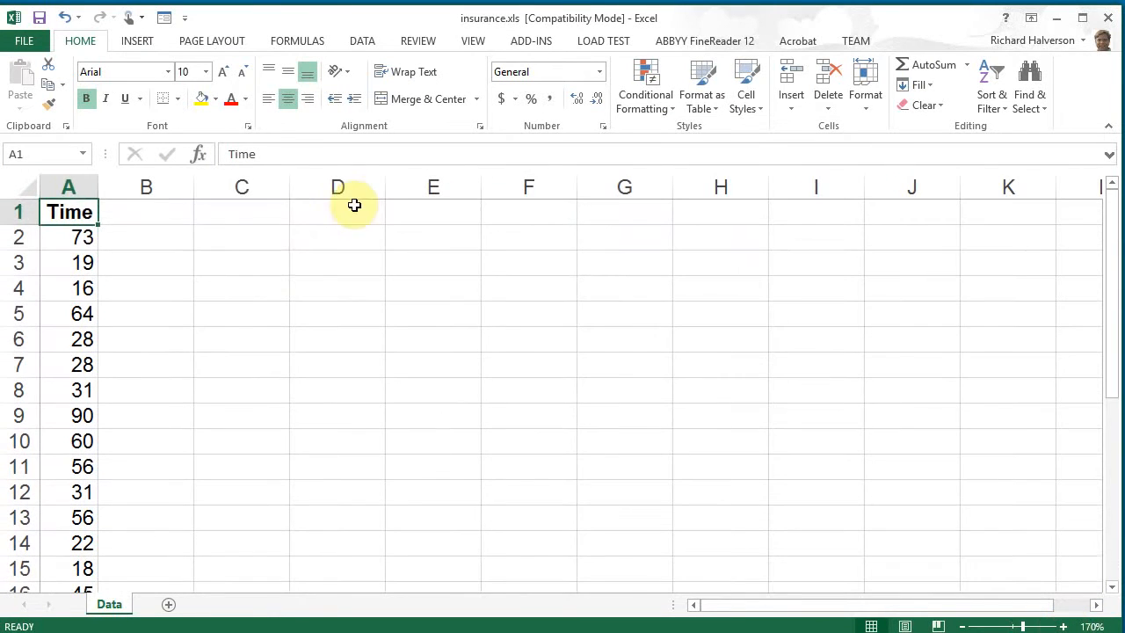
Enter 'H0: μ = 45 days, H1: μ ≠ 45 days' in red in cell C3
{"action": "left_click", "coordinate": [243, 262]}
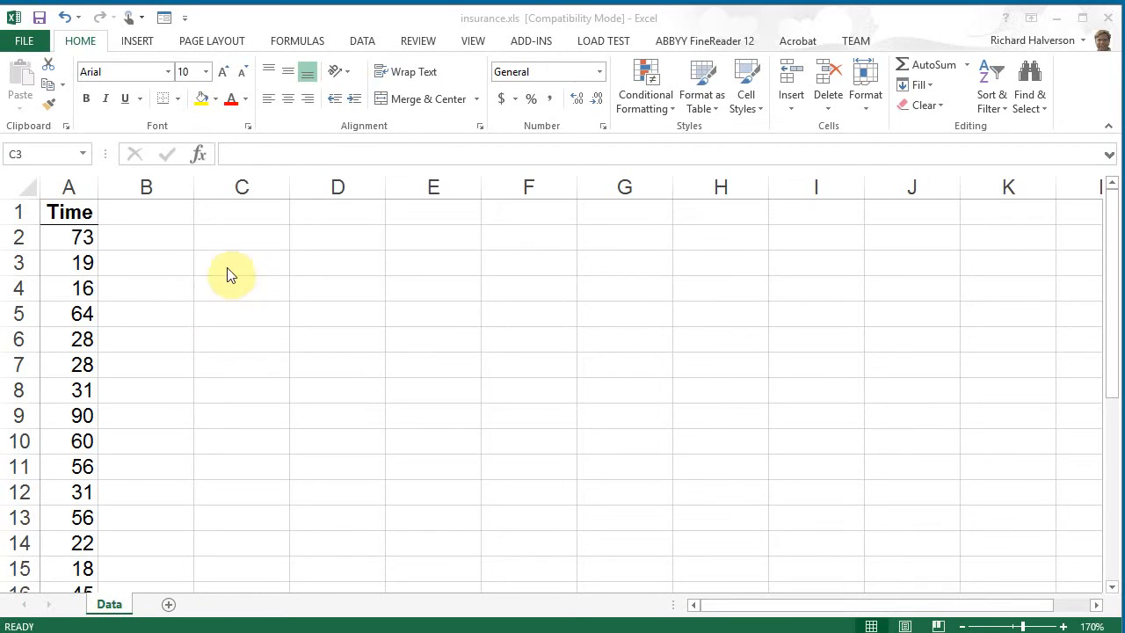
{"action": "left_click", "coordinate": [243, 262]}
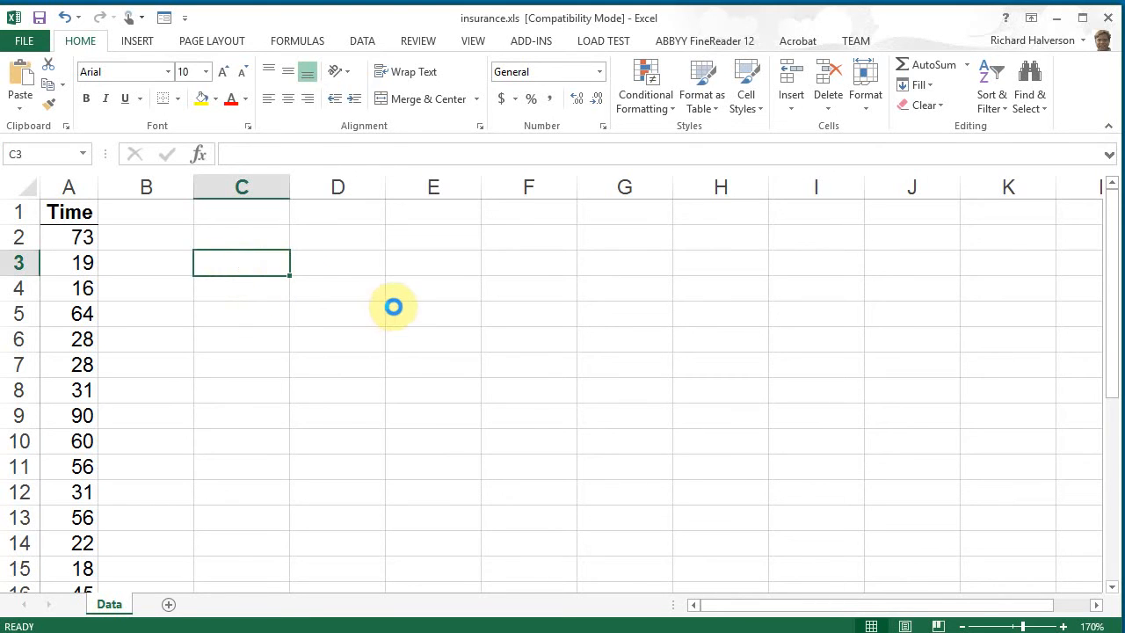
{"action": "type", "text": "H0: μ = 45 days, H1: μ ≠ 45 days"}
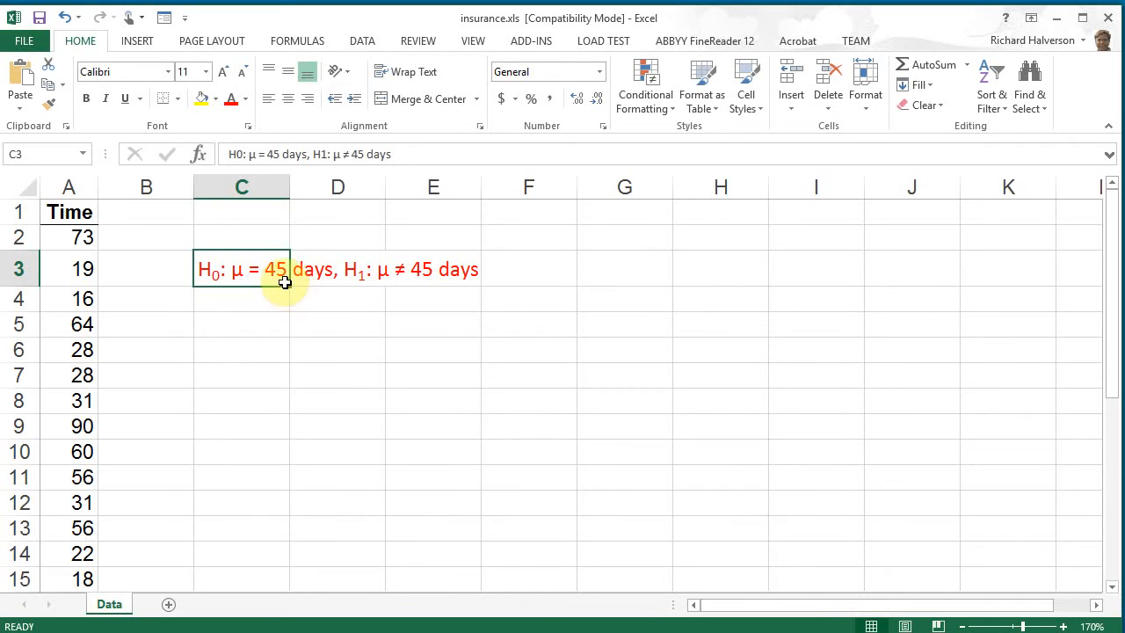
{"action": "mouse_move", "coordinate": [290, 280]}
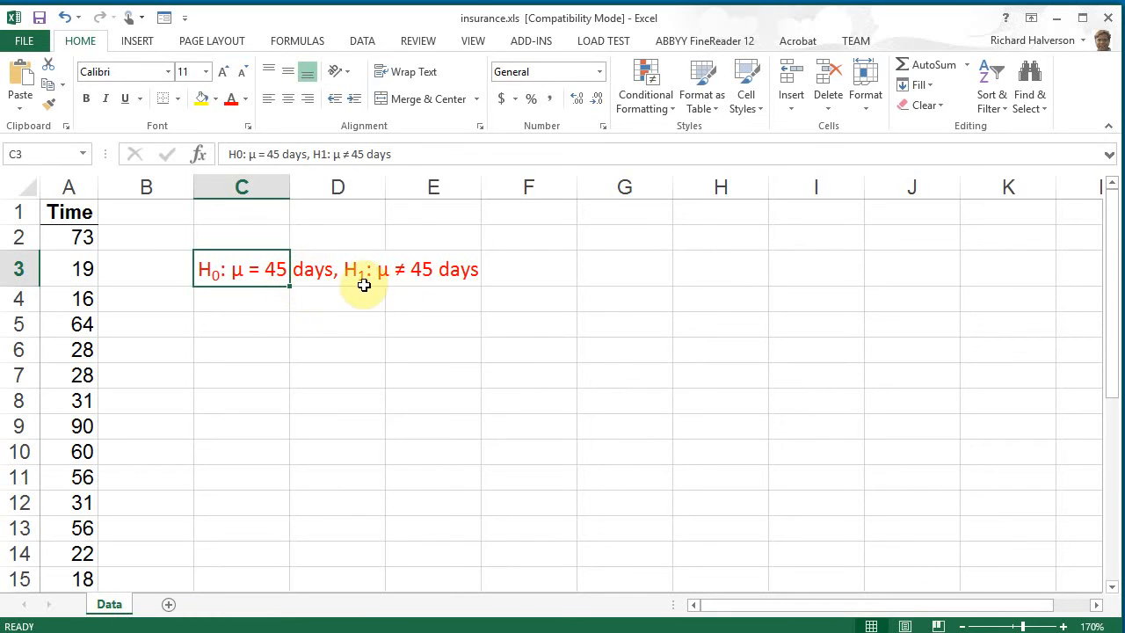
{"action": "mouse_move", "coordinate": [376, 296]}
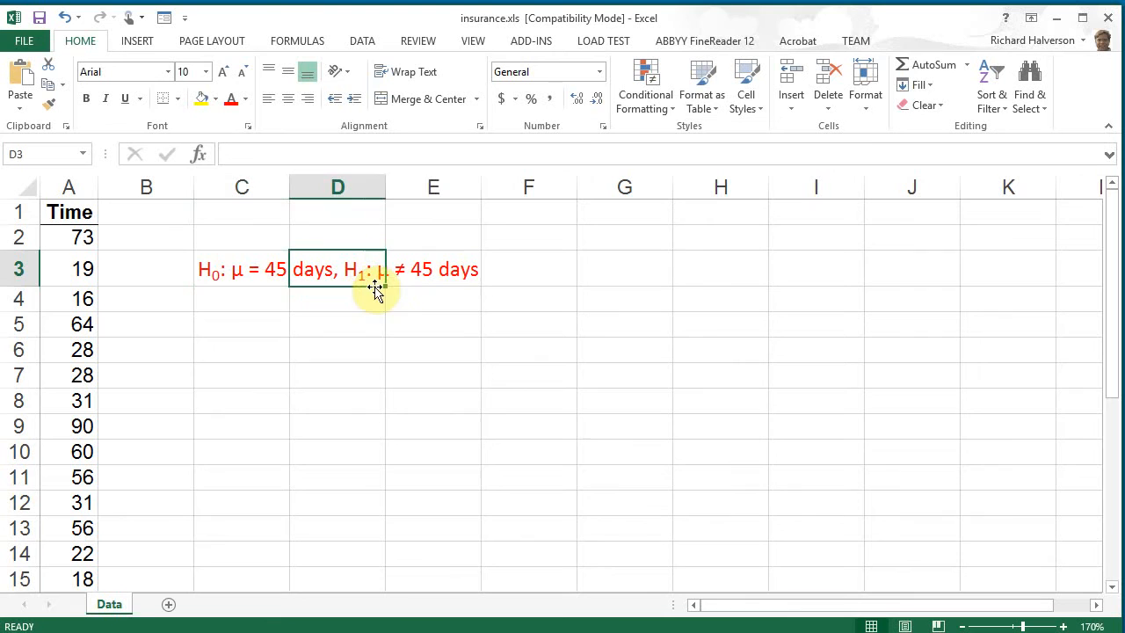
{"action": "left_click", "coordinate": [432, 324]}
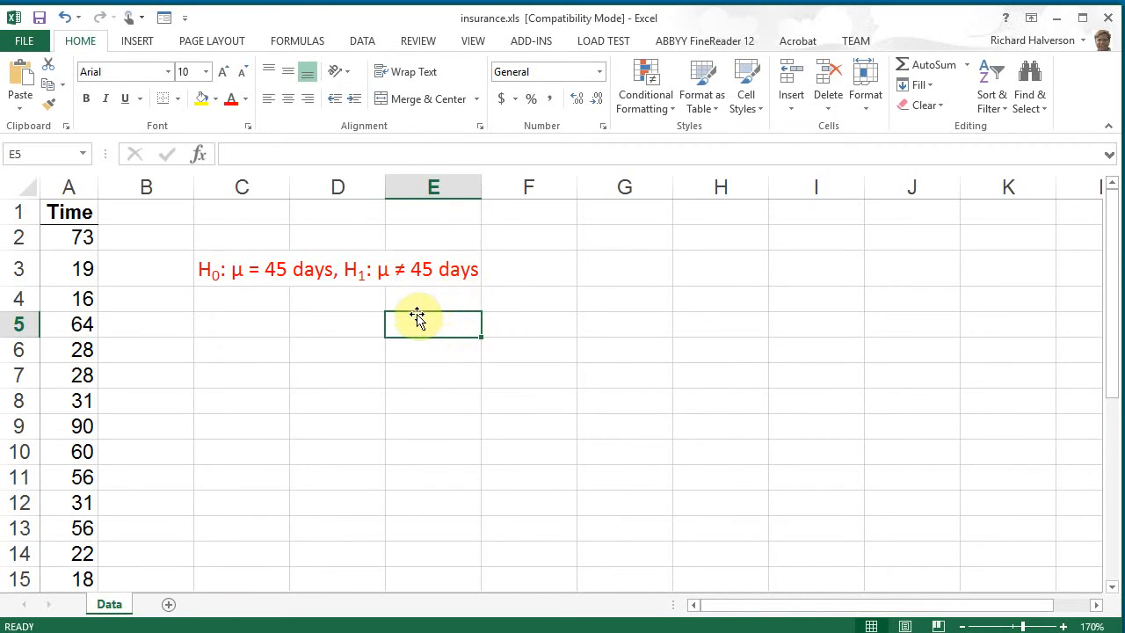
{"action": "mouse_move", "coordinate": [482, 364]}
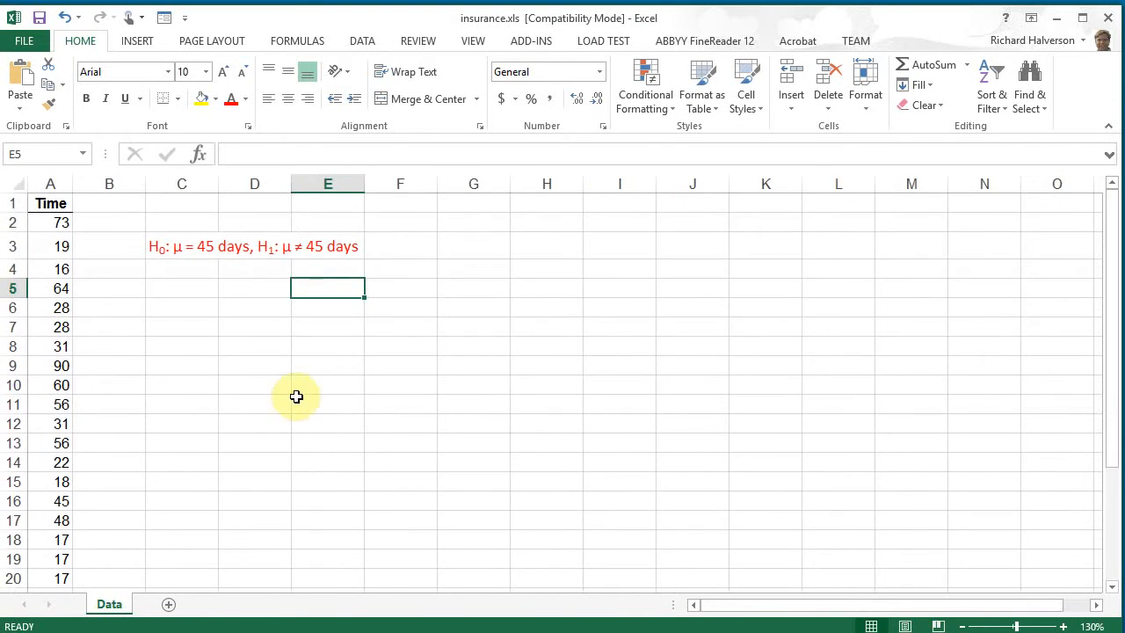
{"action": "mouse_move", "coordinate": [277, 98]}
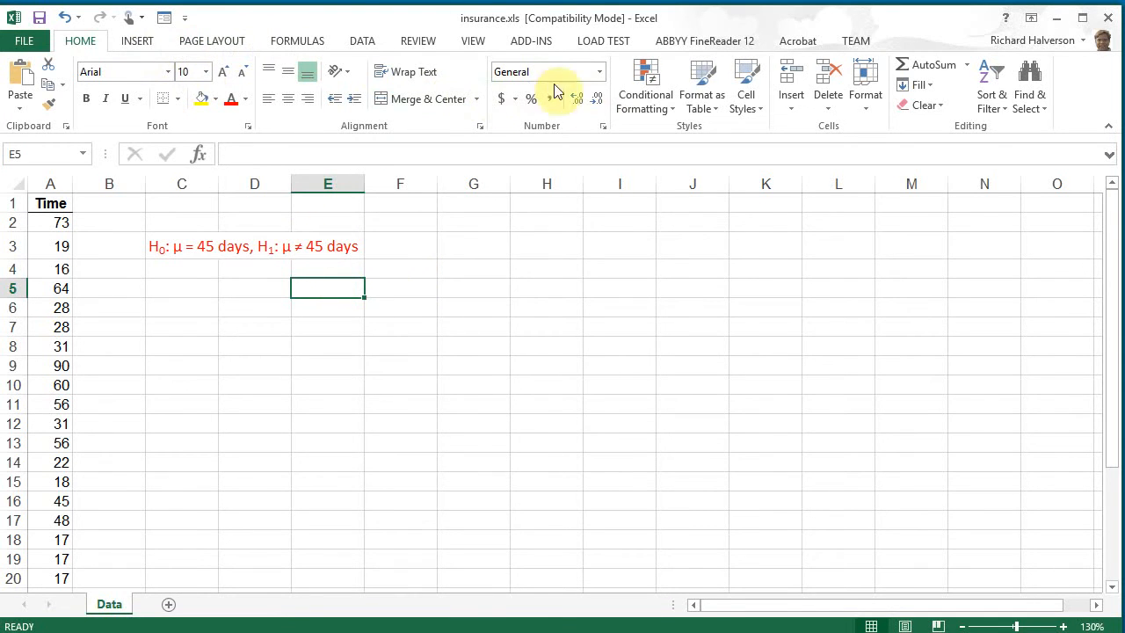
{"action": "mouse_move", "coordinate": [531, 40]}
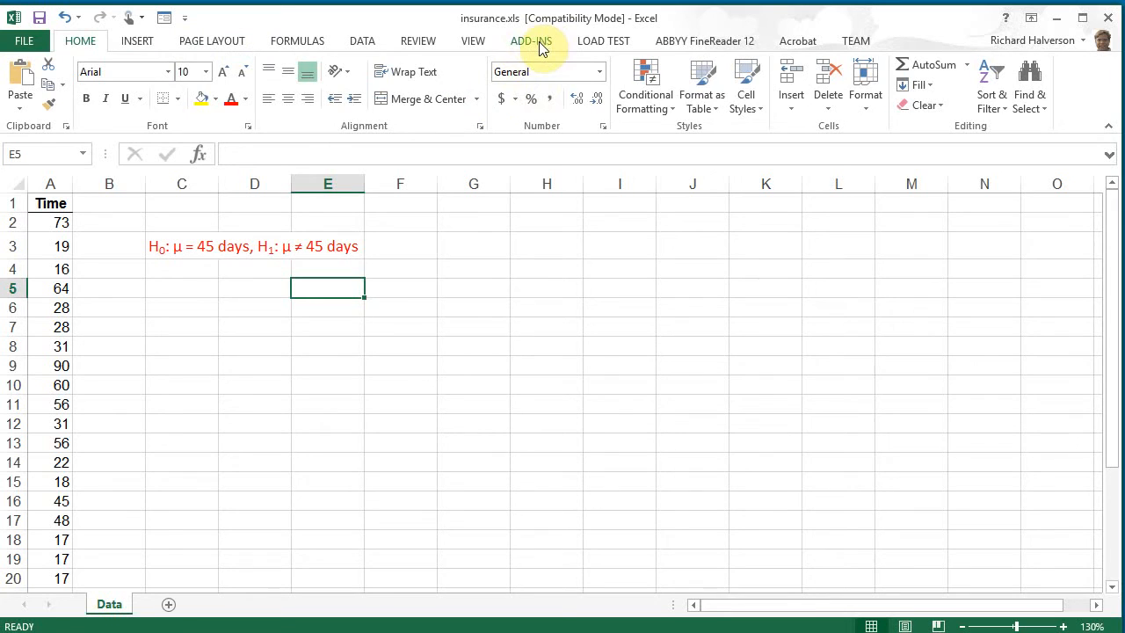
Reach the PHStat one-sample test commands from the Add-Ins ribbon
{"action": "left_click", "coordinate": [531, 40]}
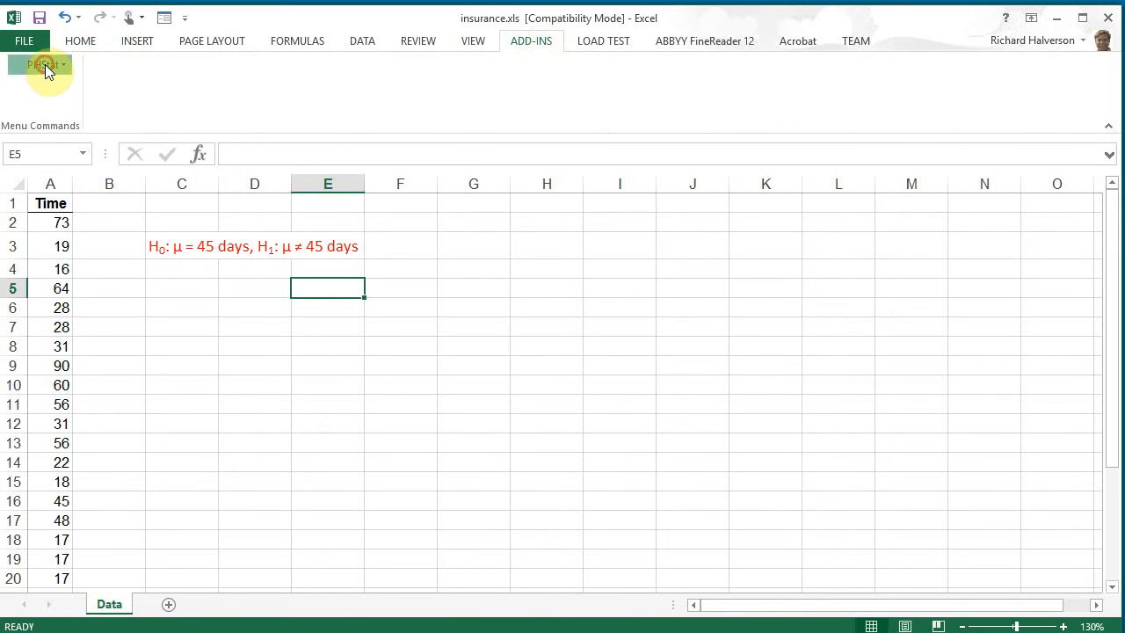
{"action": "left_click", "coordinate": [44, 65]}
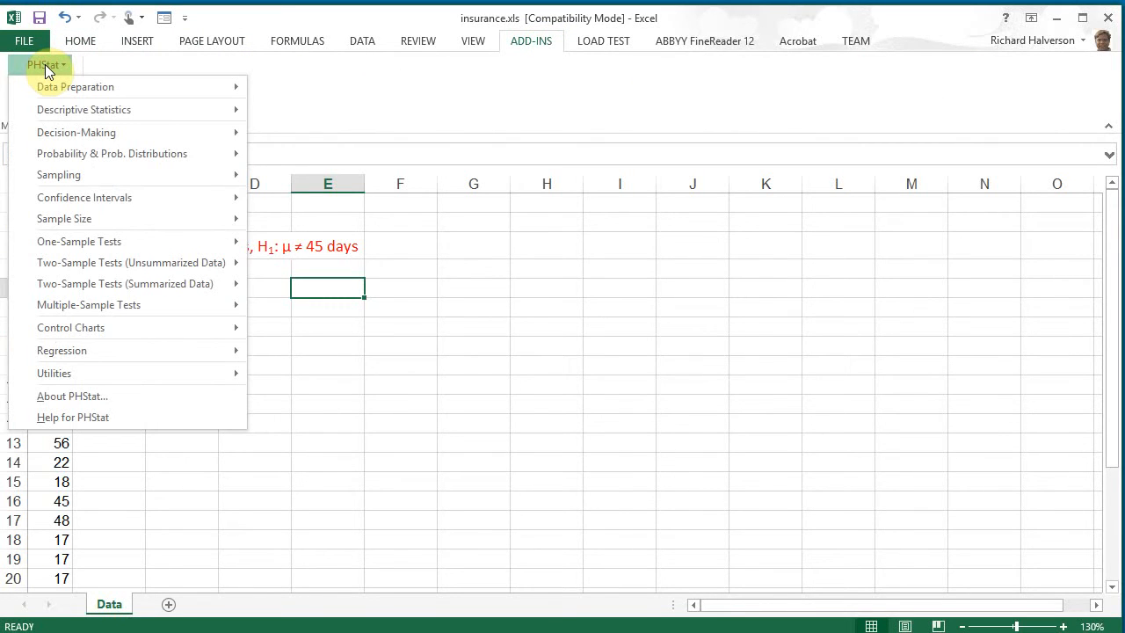
{"action": "mouse_move", "coordinate": [79, 241]}
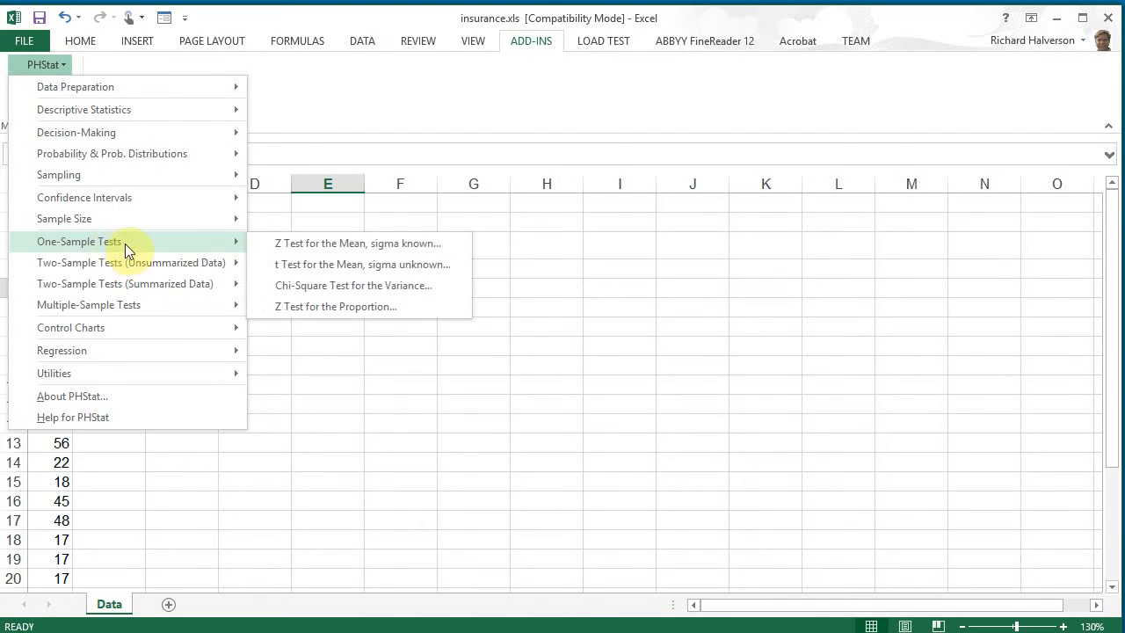
{"action": "mouse_move", "coordinate": [404, 264]}
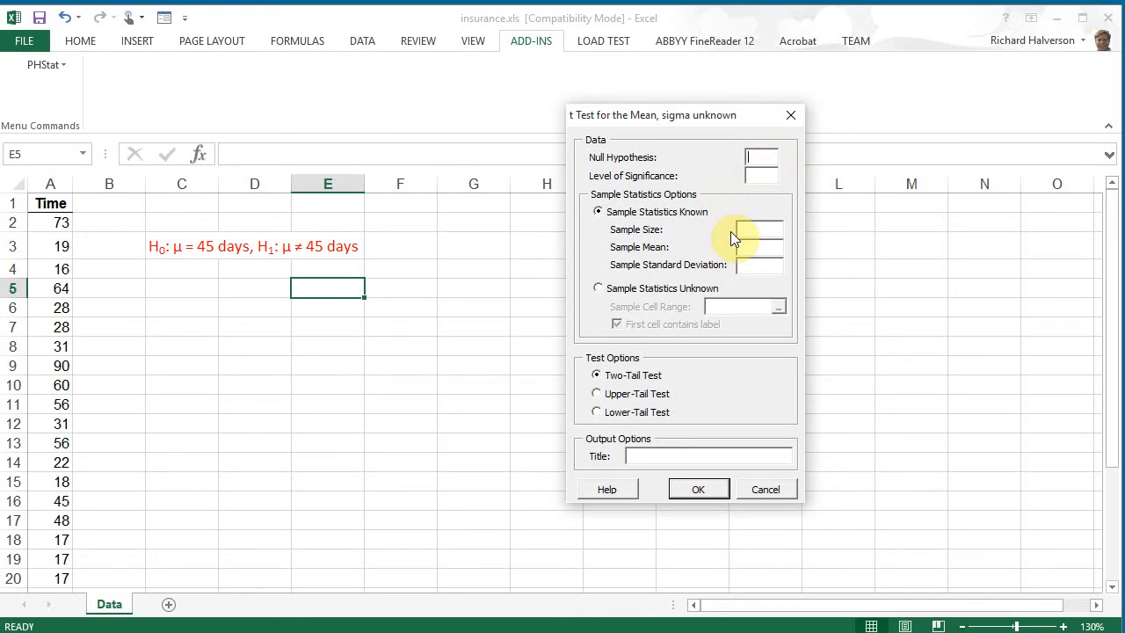
{"action": "mouse_move", "coordinate": [694, 255]}
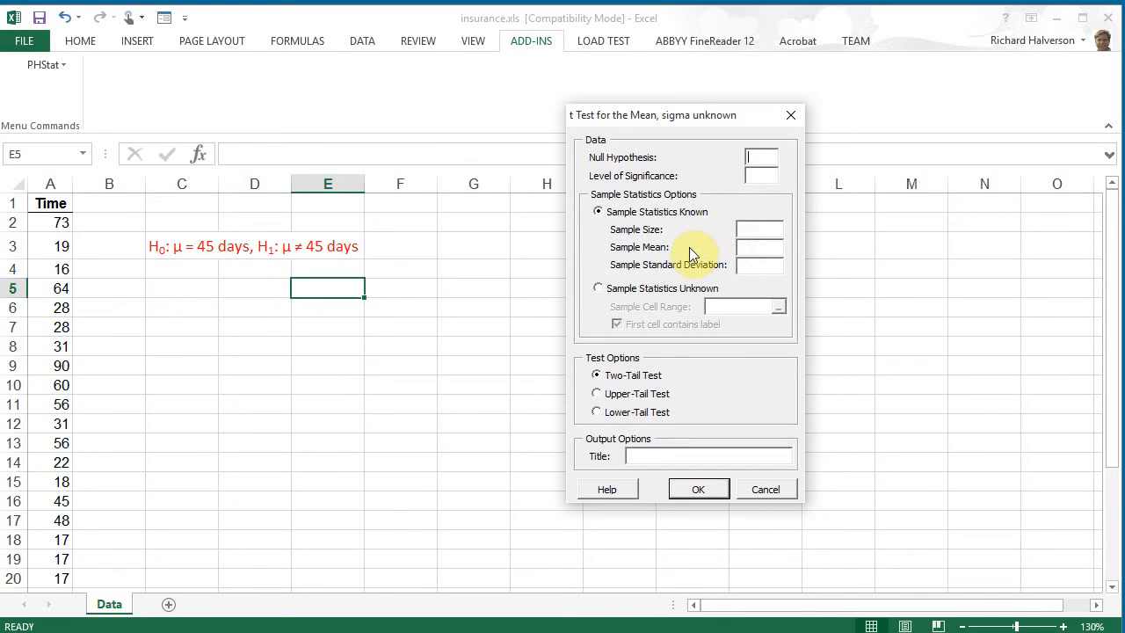
Run the two-tail t test with null mean 45, α 0.05, raw data A1:A28 with label
{"action": "type", "text": "45"}
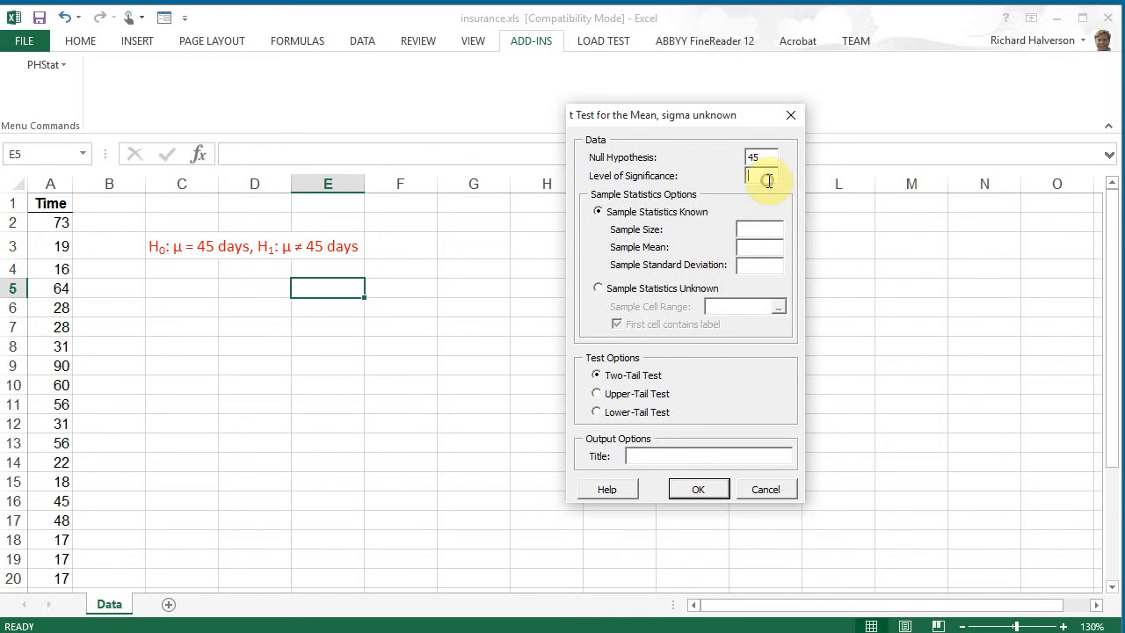
{"action": "type", "text": "0.05"}
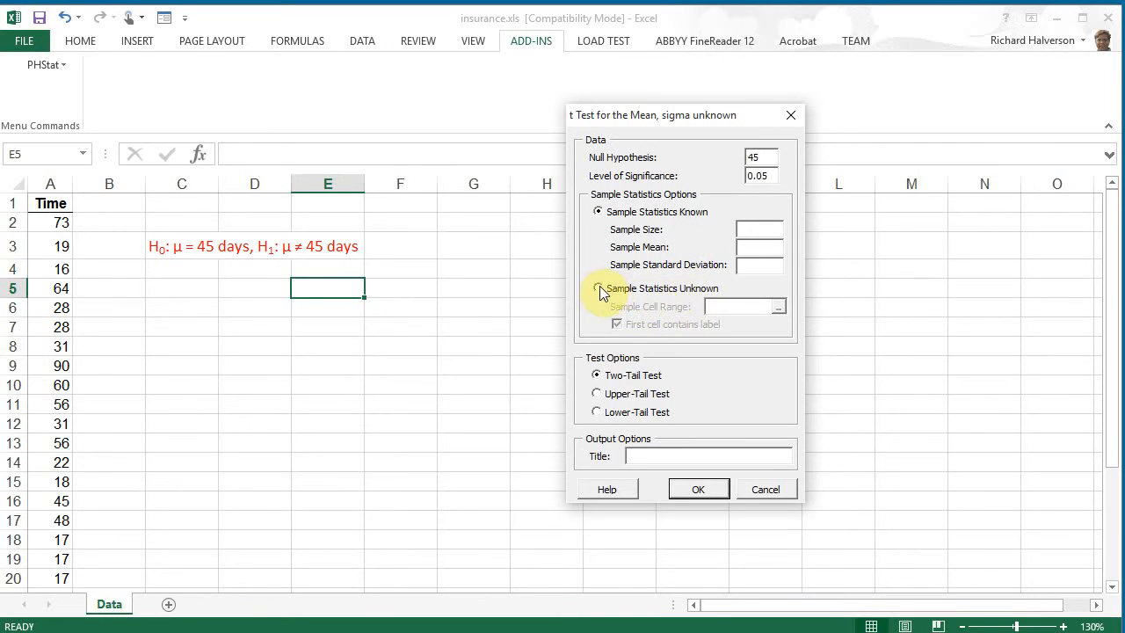
{"action": "left_click", "coordinate": [598, 288]}
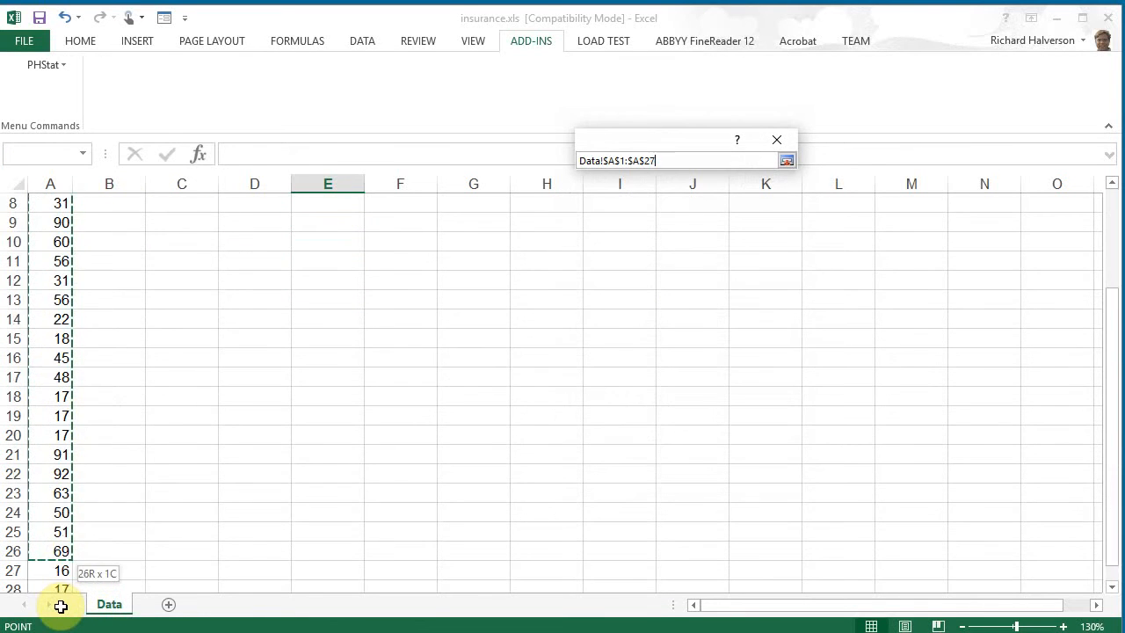
{"action": "left_click", "coordinate": [788, 160]}
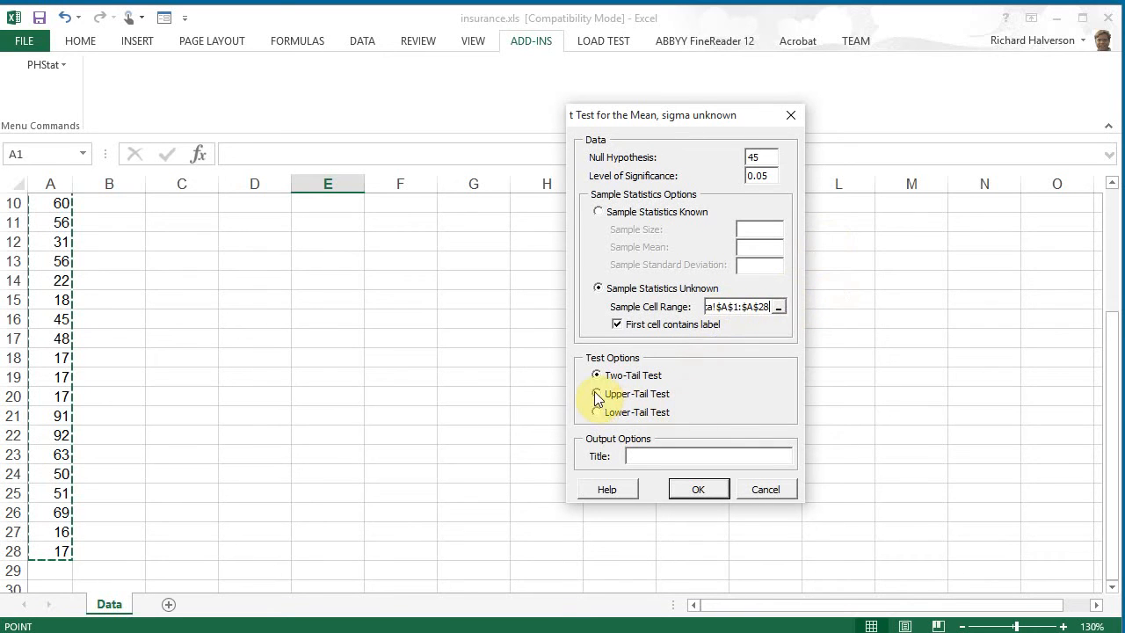
{"action": "mouse_move", "coordinate": [664, 499]}
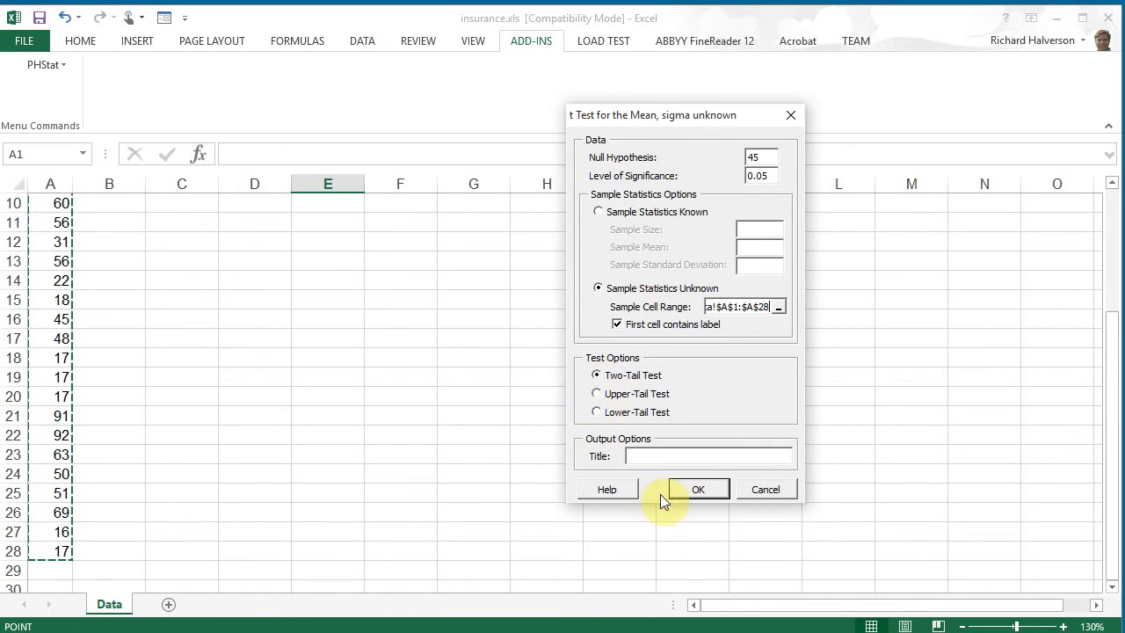
{"action": "left_click", "coordinate": [698, 489]}
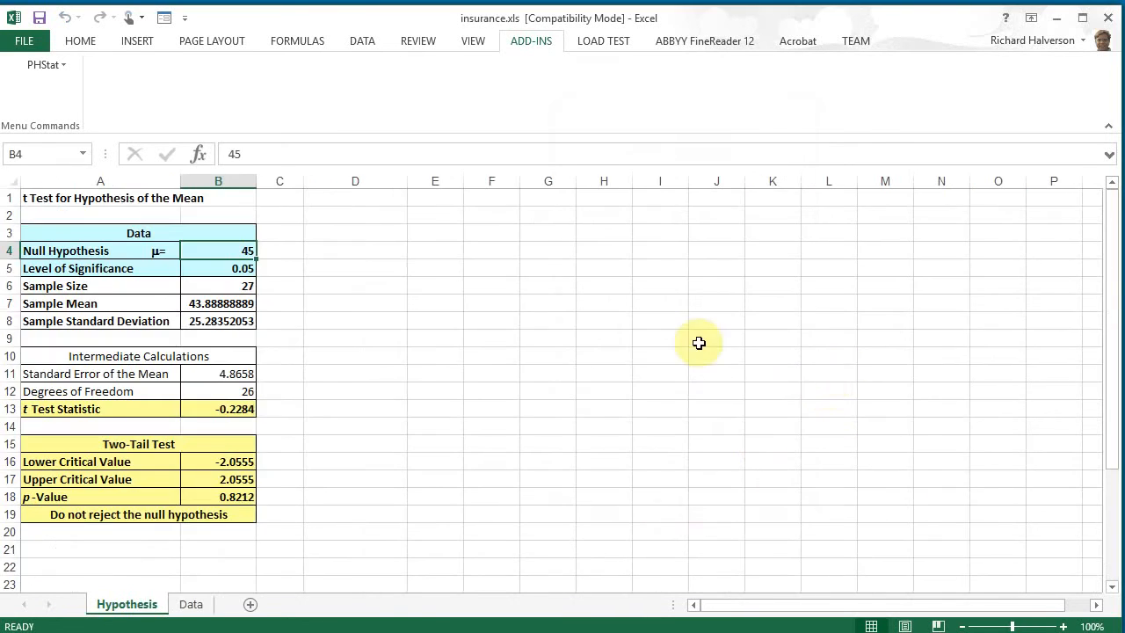
{"action": "mouse_move", "coordinate": [299, 352]}
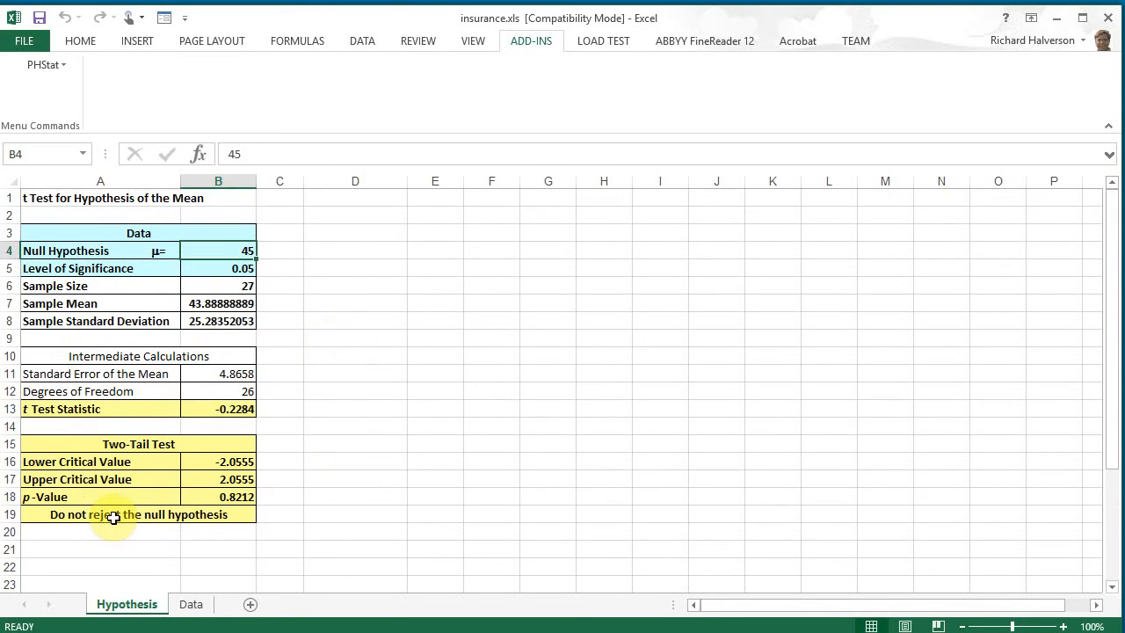
{"action": "left_click", "coordinate": [114, 514]}
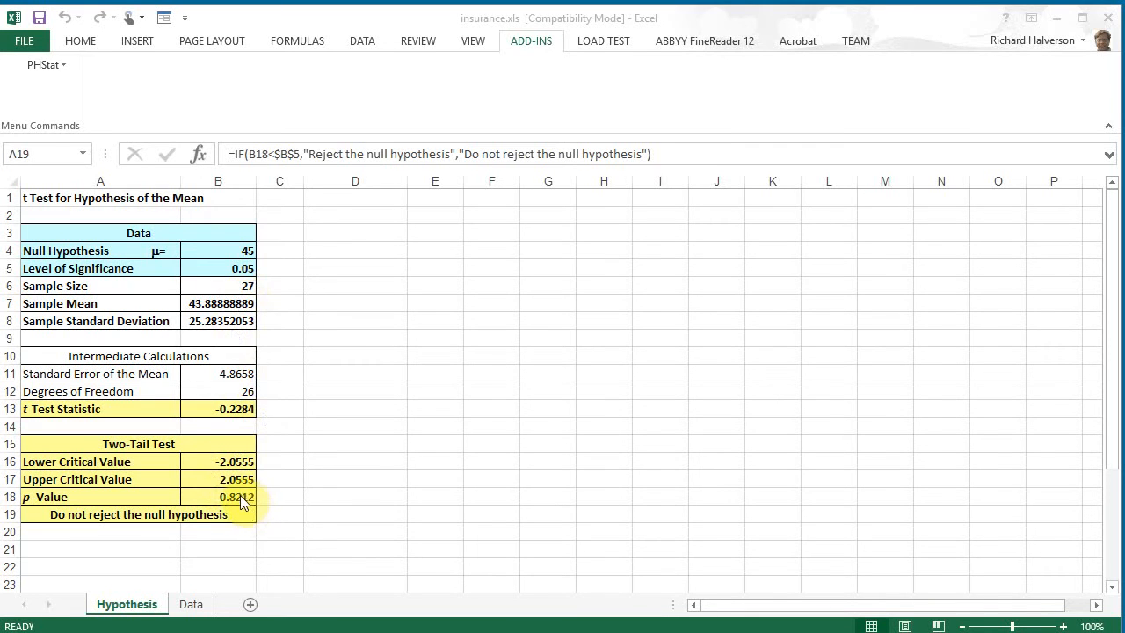
{"action": "left_click", "coordinate": [218, 496]}
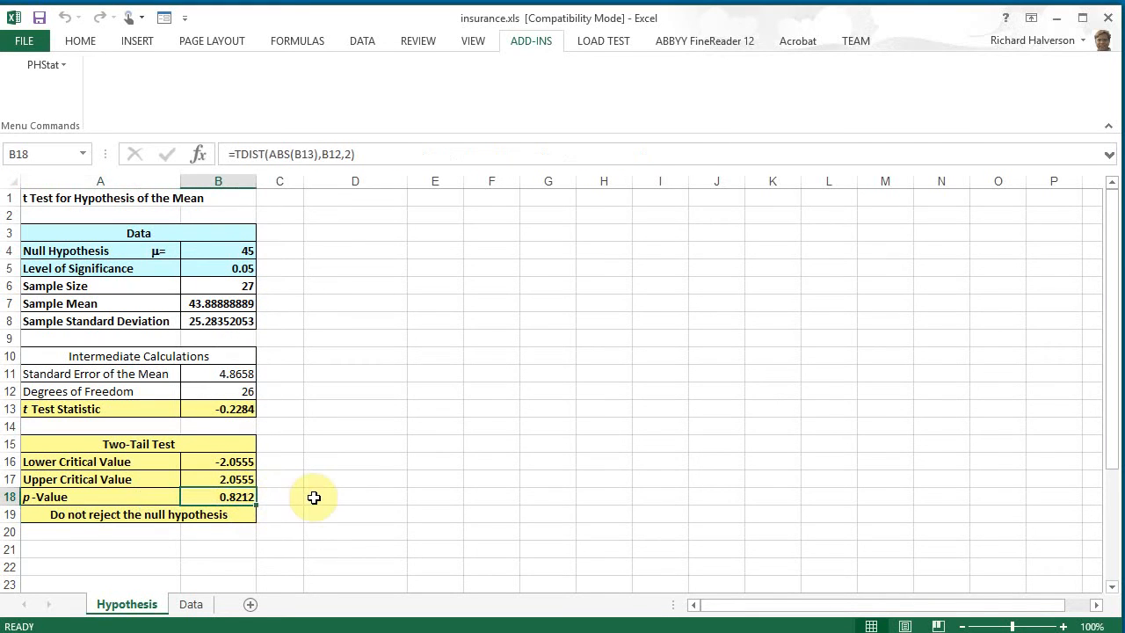
{"action": "mouse_move", "coordinate": [324, 489]}
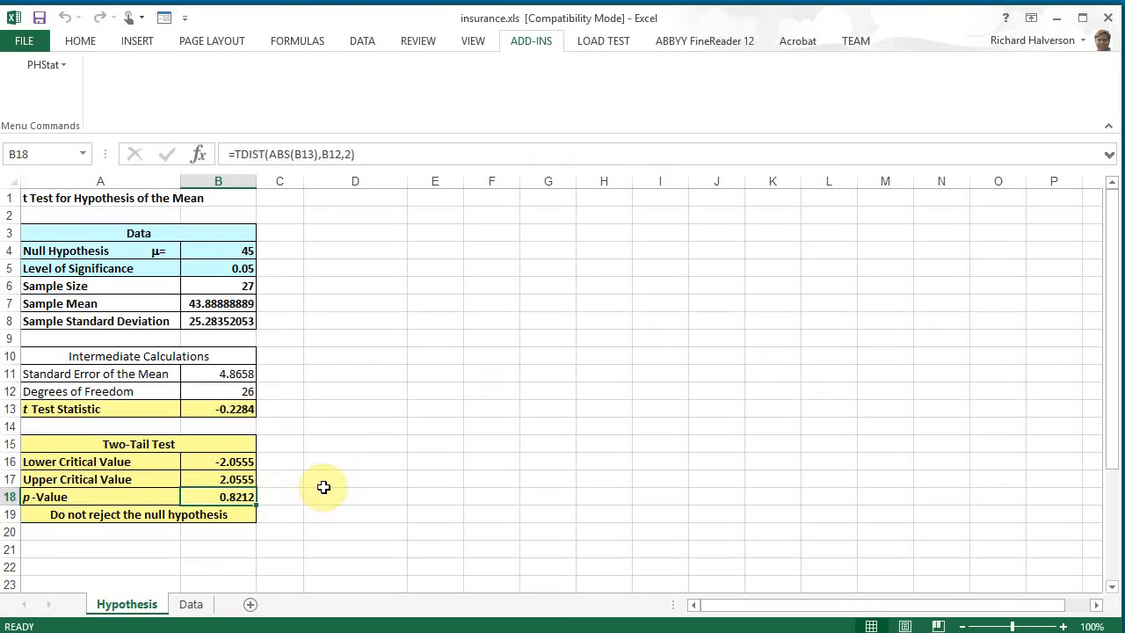
{"action": "mouse_move", "coordinate": [334, 475]}
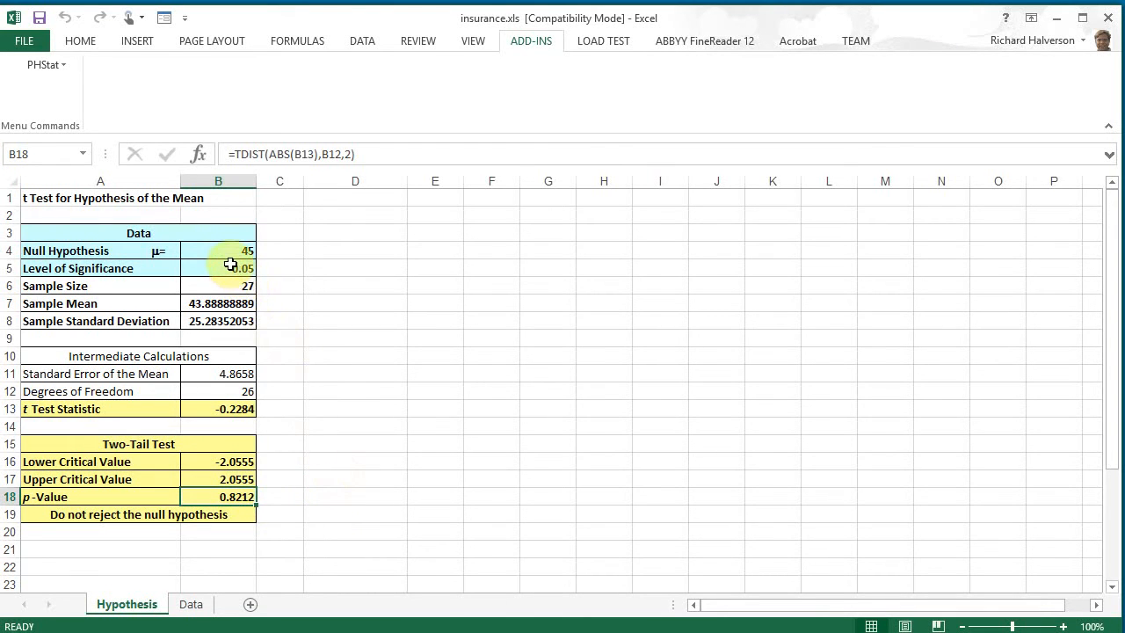
{"action": "left_click", "coordinate": [218, 267]}
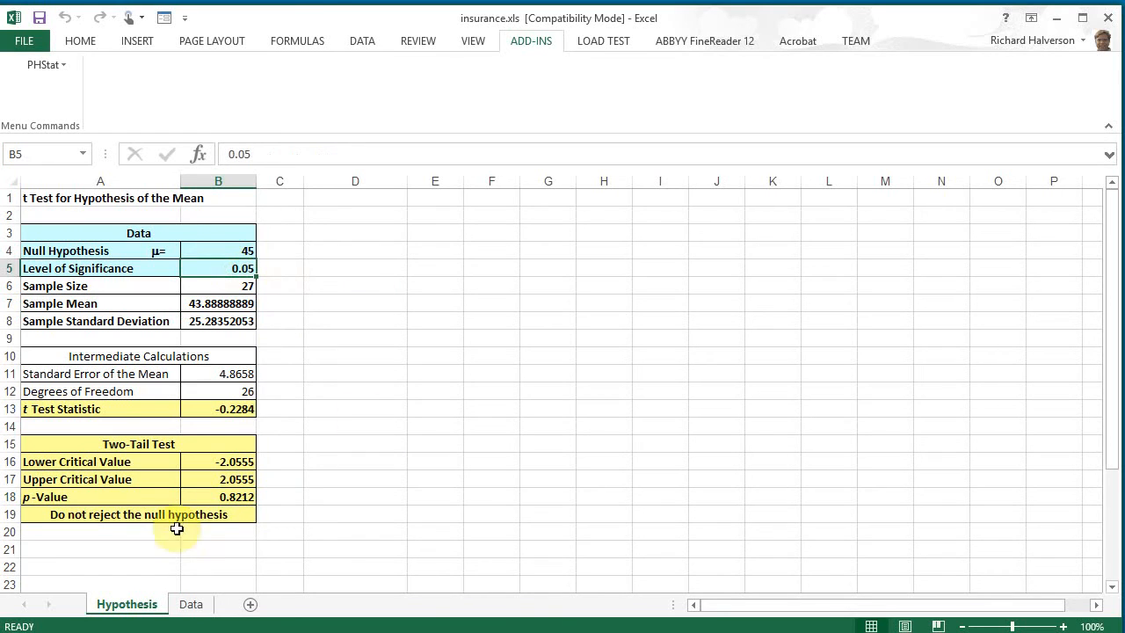
{"action": "mouse_move", "coordinate": [278, 494]}
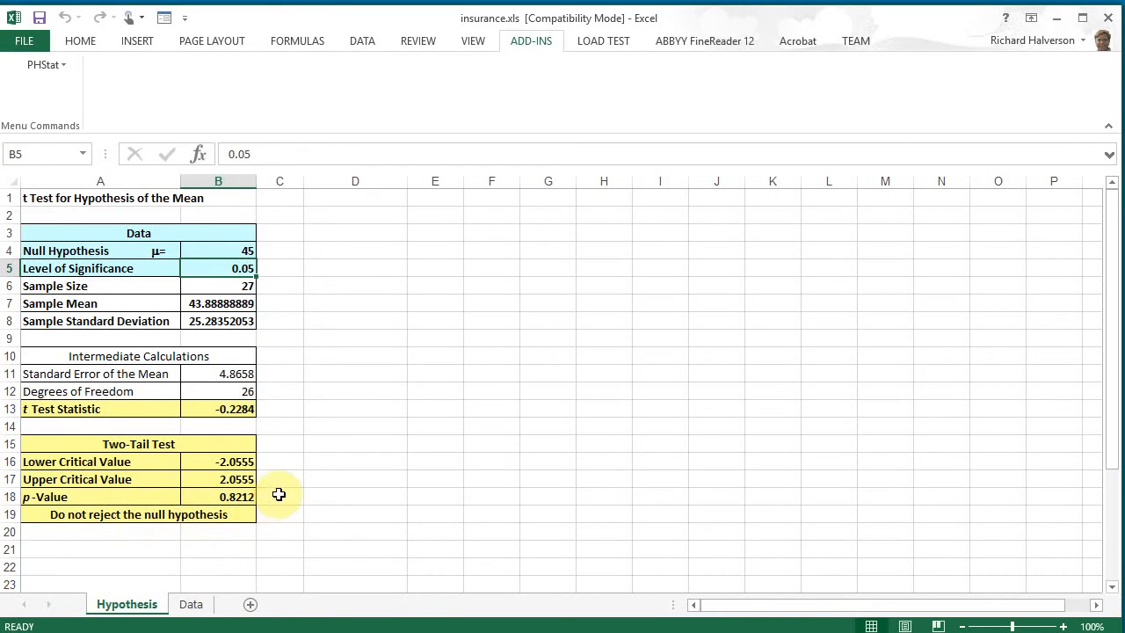
{"action": "mouse_move", "coordinate": [242, 408]}
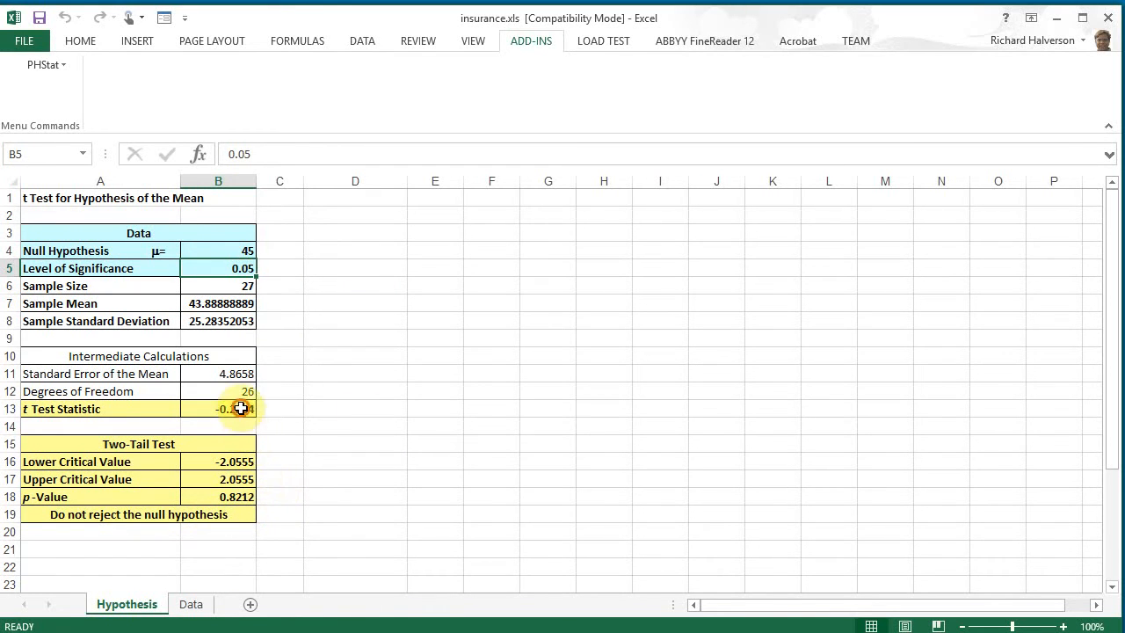
{"action": "left_click", "coordinate": [218, 407]}
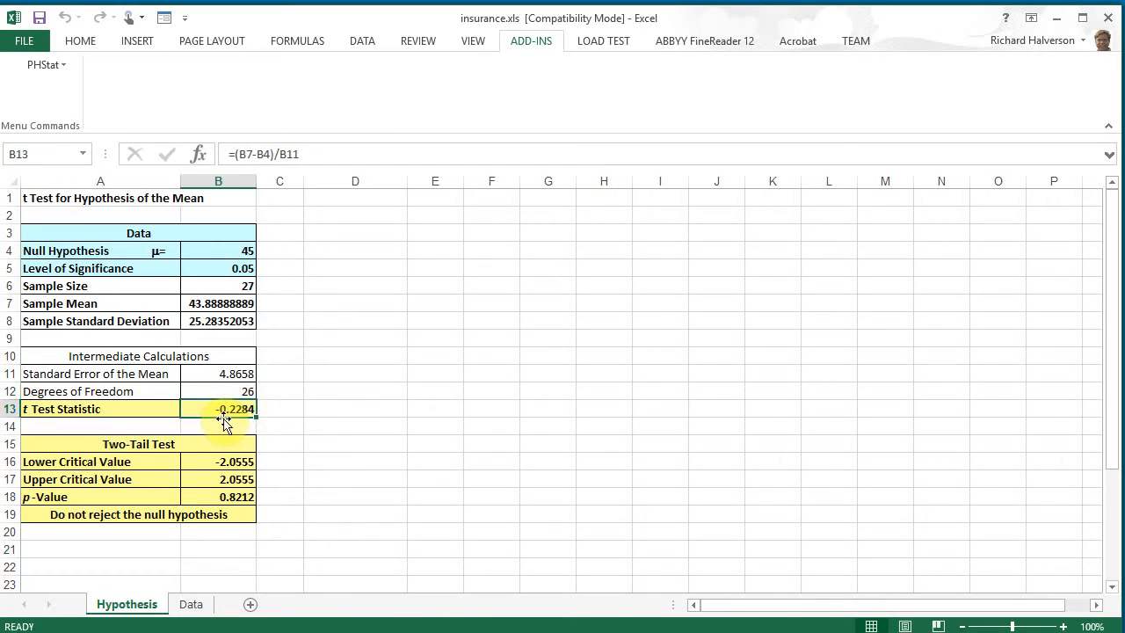
{"action": "mouse_move", "coordinate": [275, 475]}
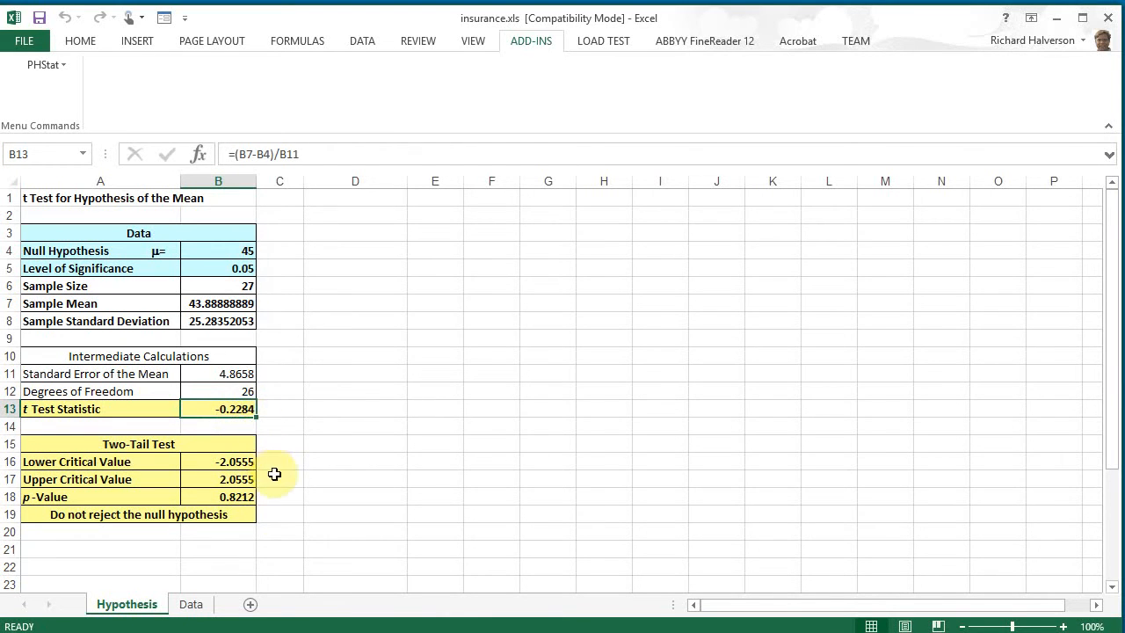
{"action": "left_click", "coordinate": [218, 460]}
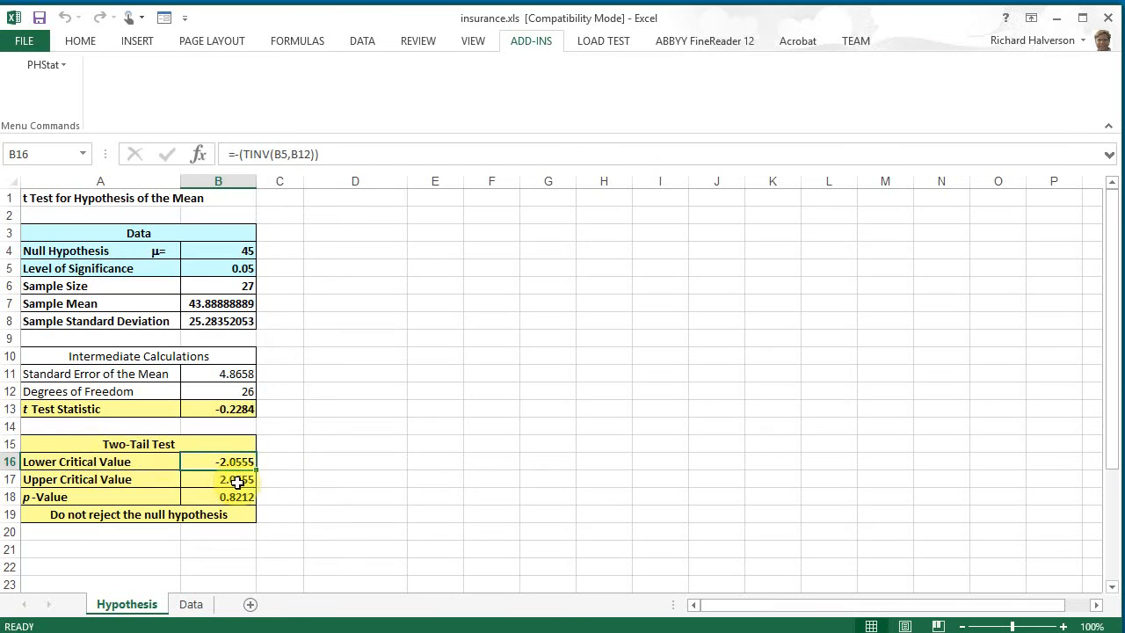
{"action": "left_click", "coordinate": [218, 478]}
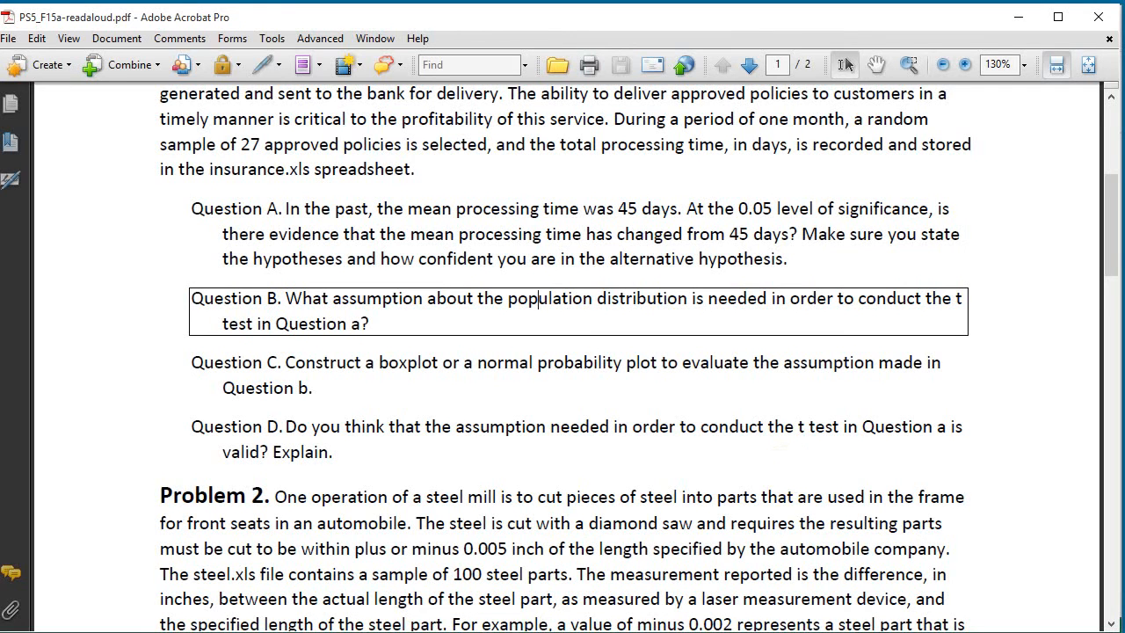
{"action": "mouse_move", "coordinate": [580, 401]}
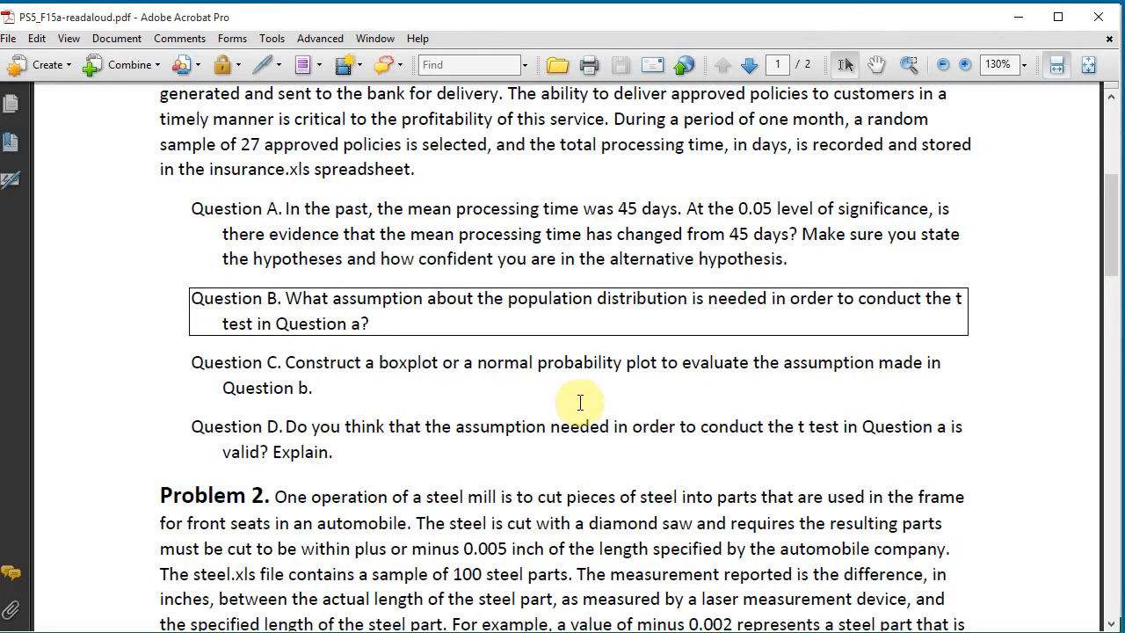
{"action": "mouse_move", "coordinate": [712, 373]}
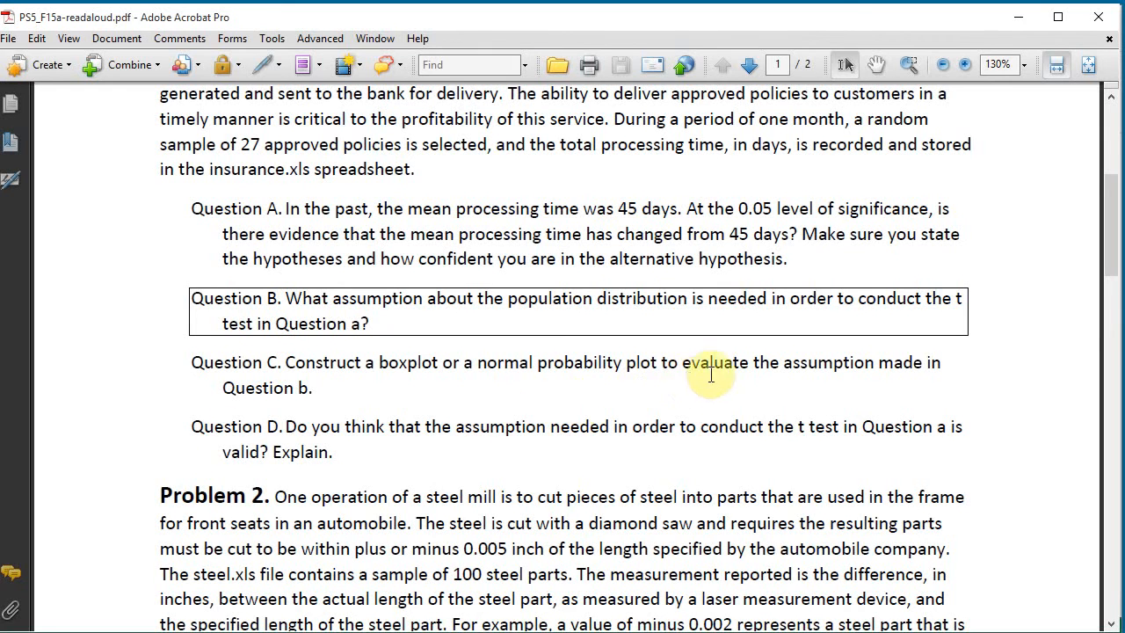
{"action": "mouse_move", "coordinate": [766, 448]}
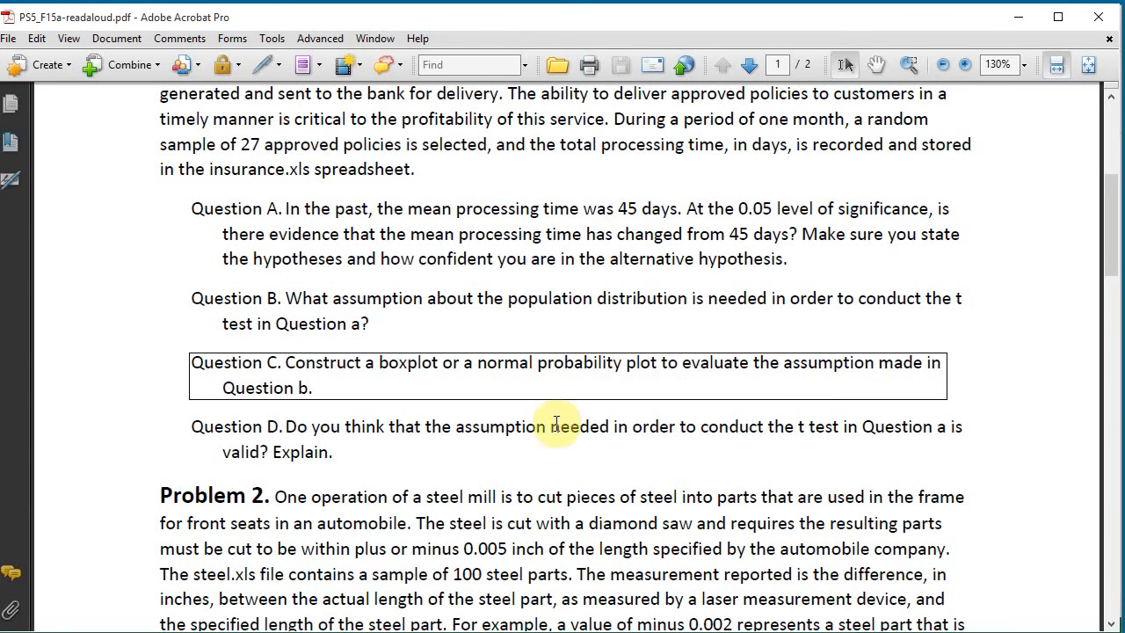
{"action": "mouse_move", "coordinate": [770, 448]}
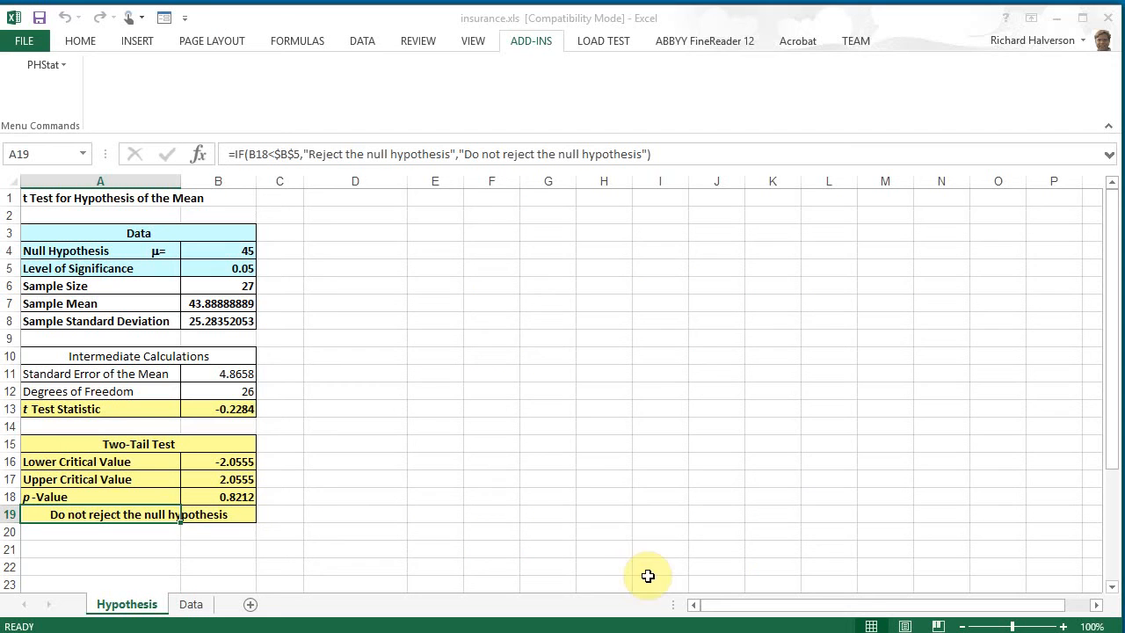
Create a PHStat normal probability plot of the Time column from the Data sheet
{"action": "left_click", "coordinate": [189, 604]}
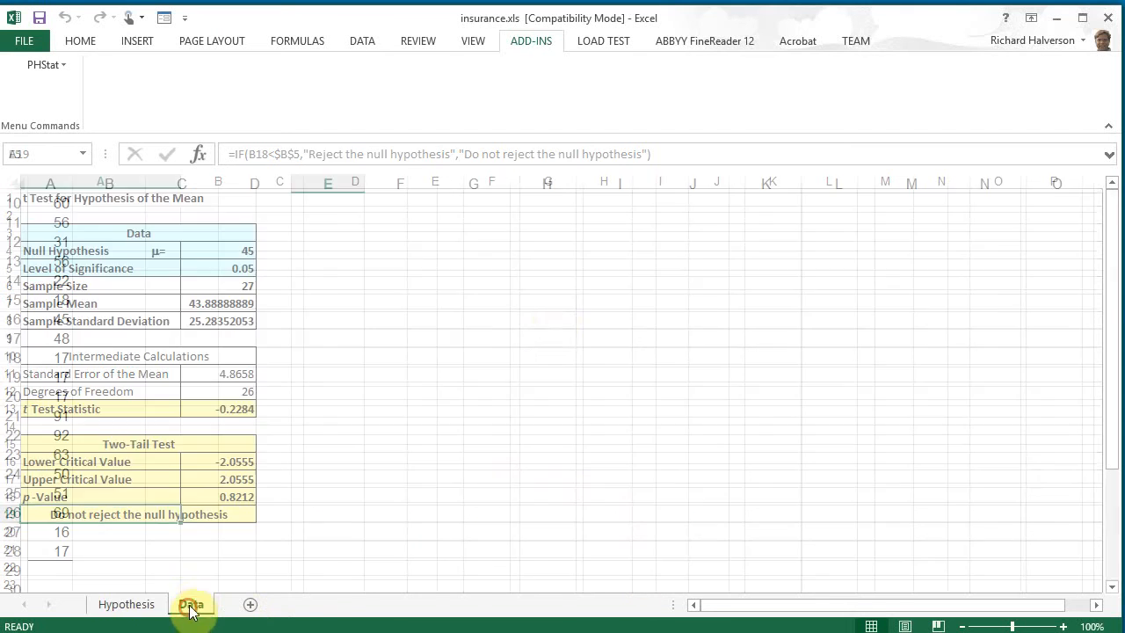
{"action": "left_click", "coordinate": [190, 605]}
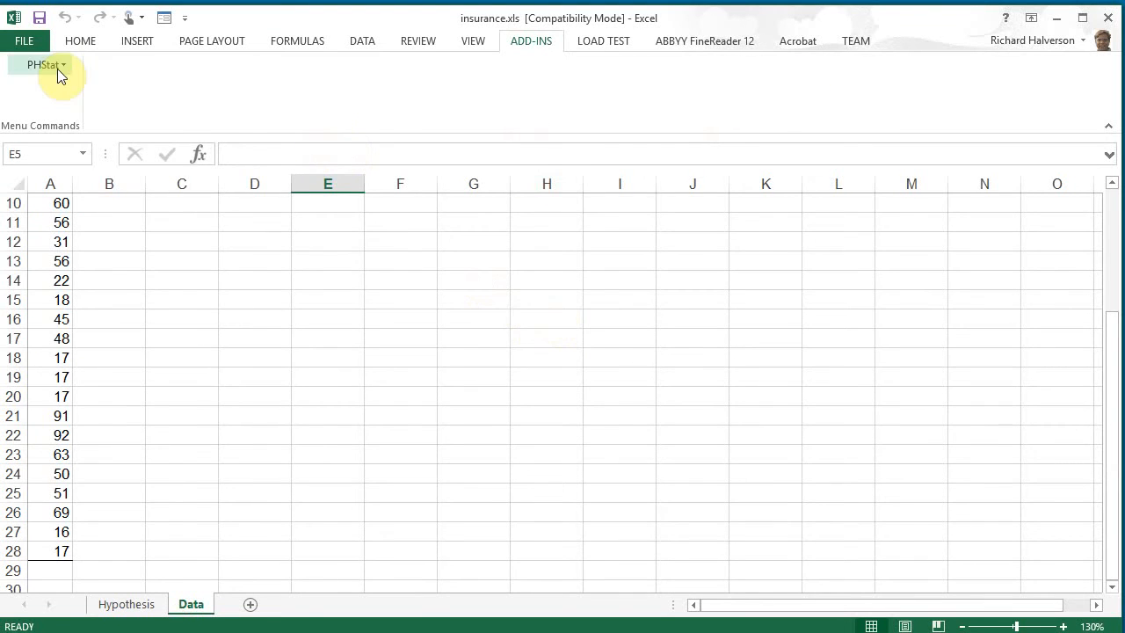
{"action": "left_click", "coordinate": [44, 64]}
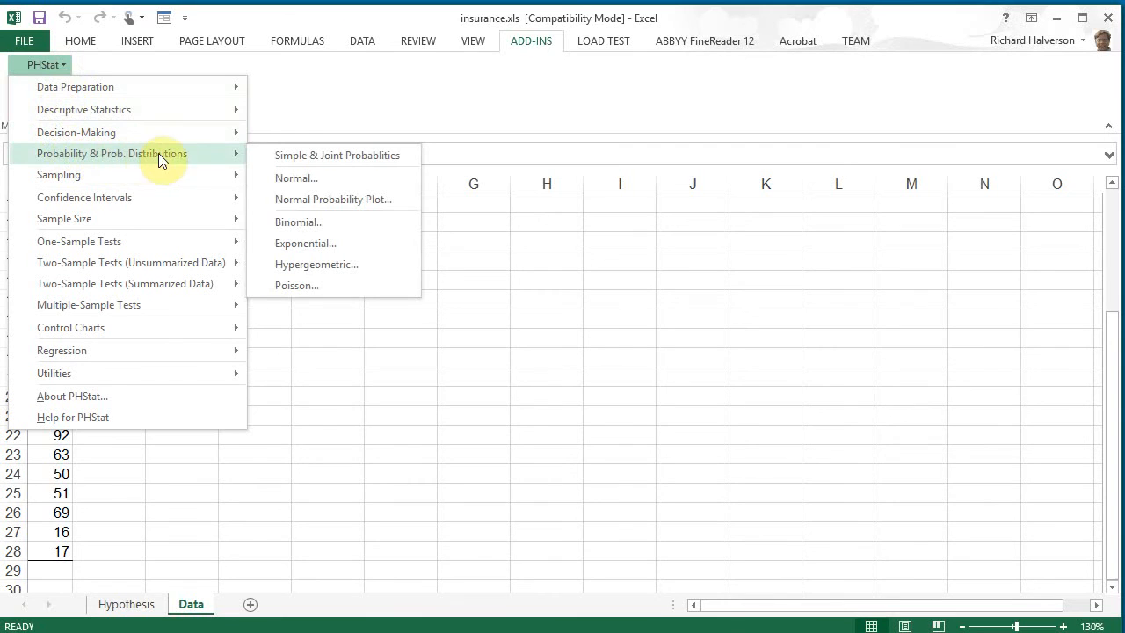
{"action": "mouse_move", "coordinate": [230, 158]}
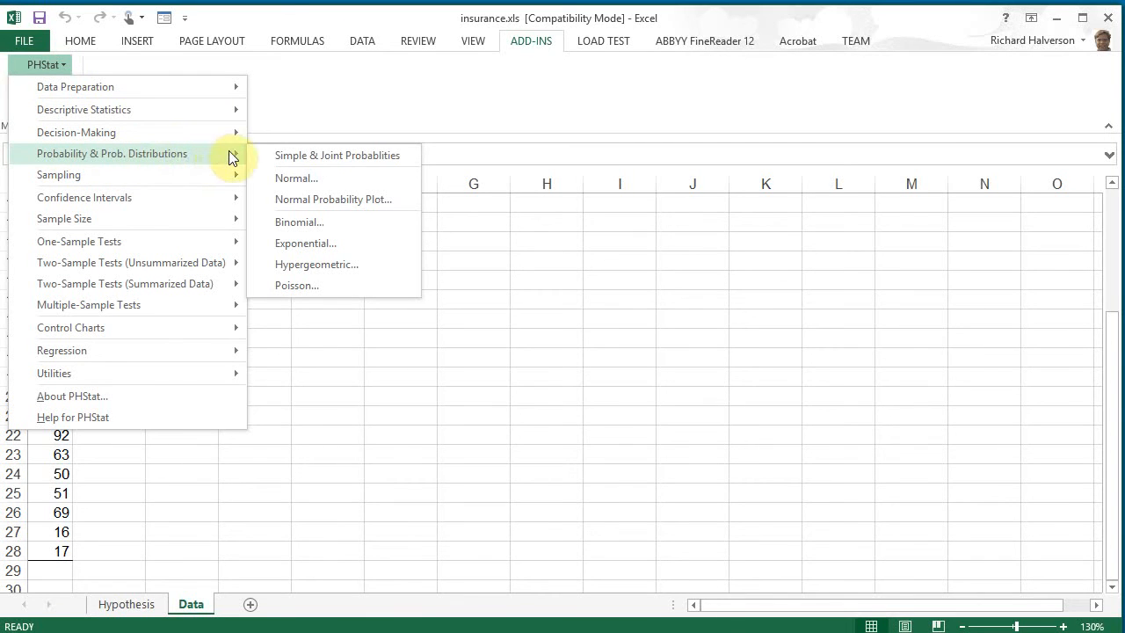
{"action": "left_click", "coordinate": [633, 265]}
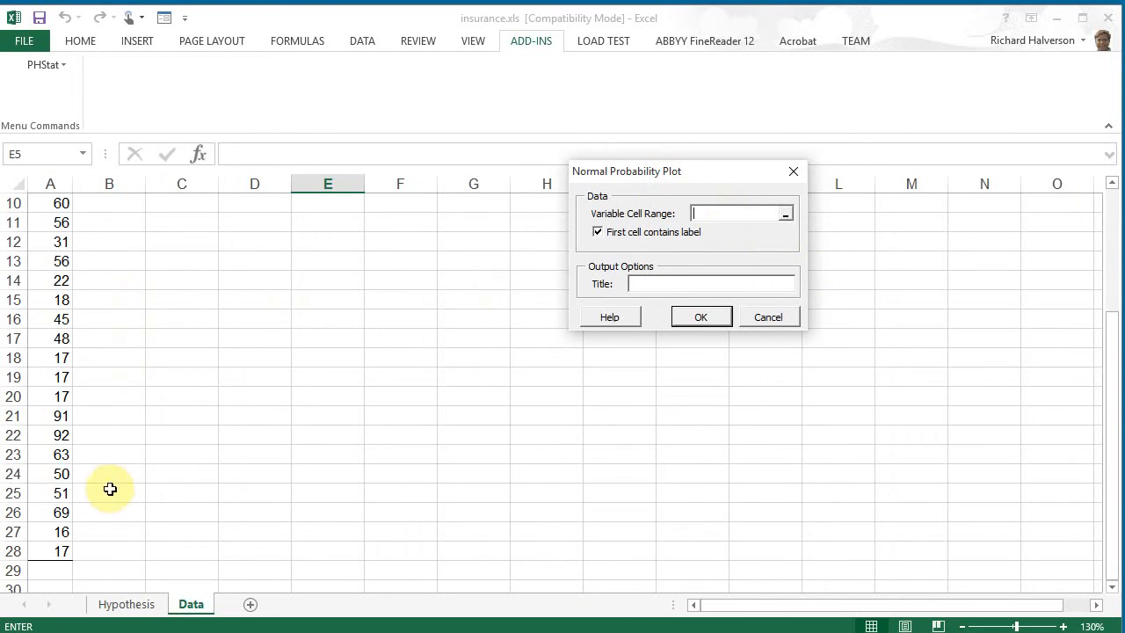
{"action": "left_click", "coordinate": [49, 552]}
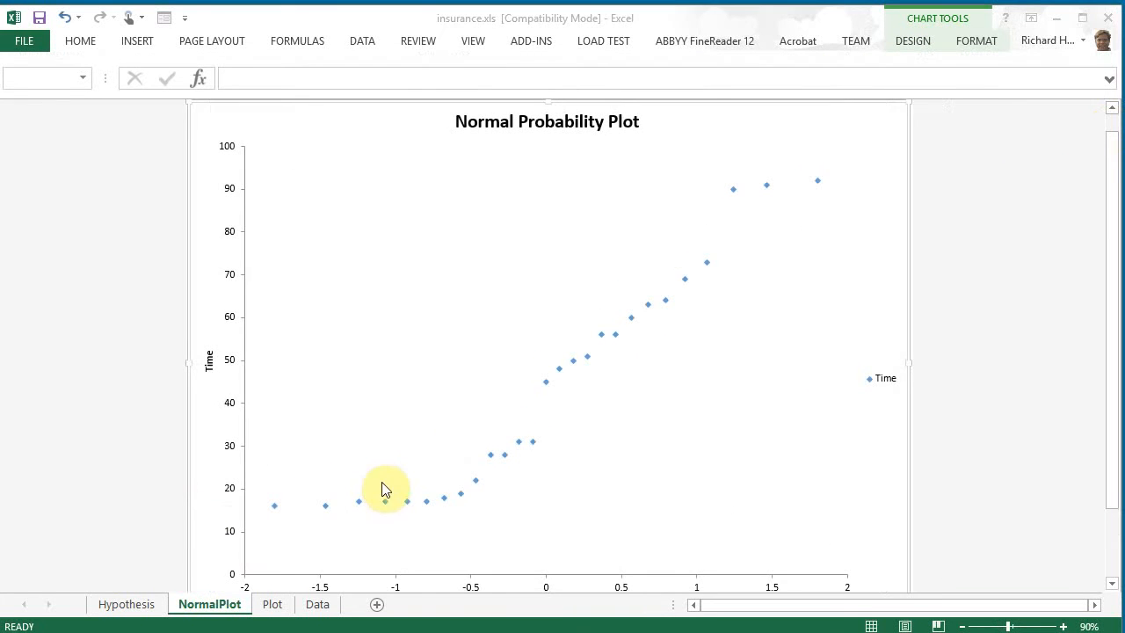
{"action": "mouse_move", "coordinate": [562, 403]}
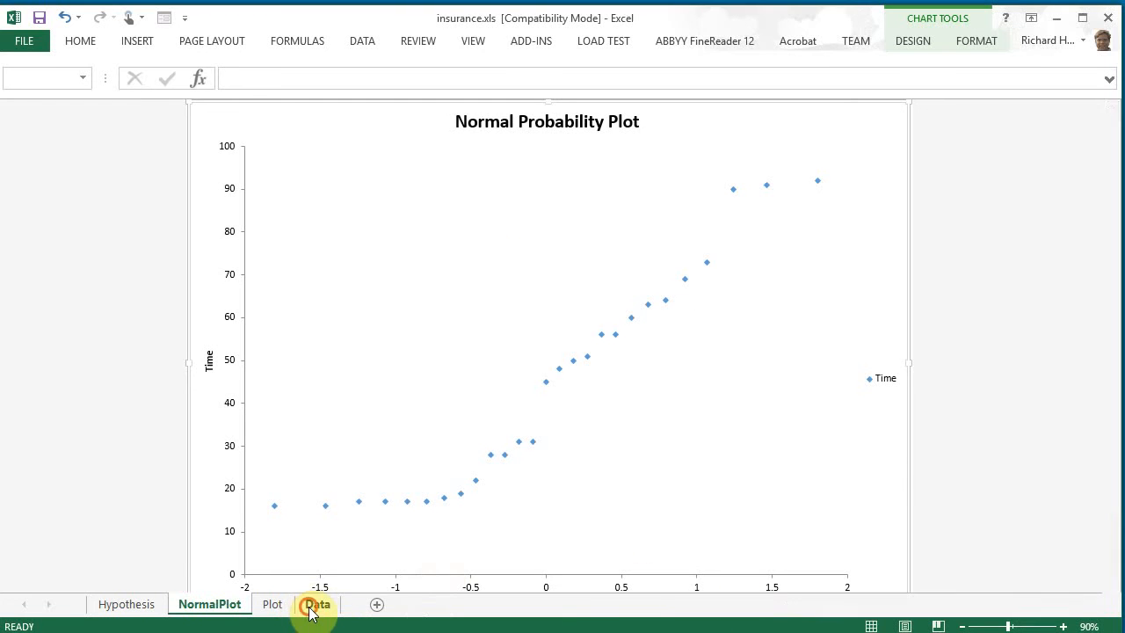
Create a PHStat boxplot of Data!$A$1:$A$28 with the five-number summary included
{"action": "left_click", "coordinate": [317, 605]}
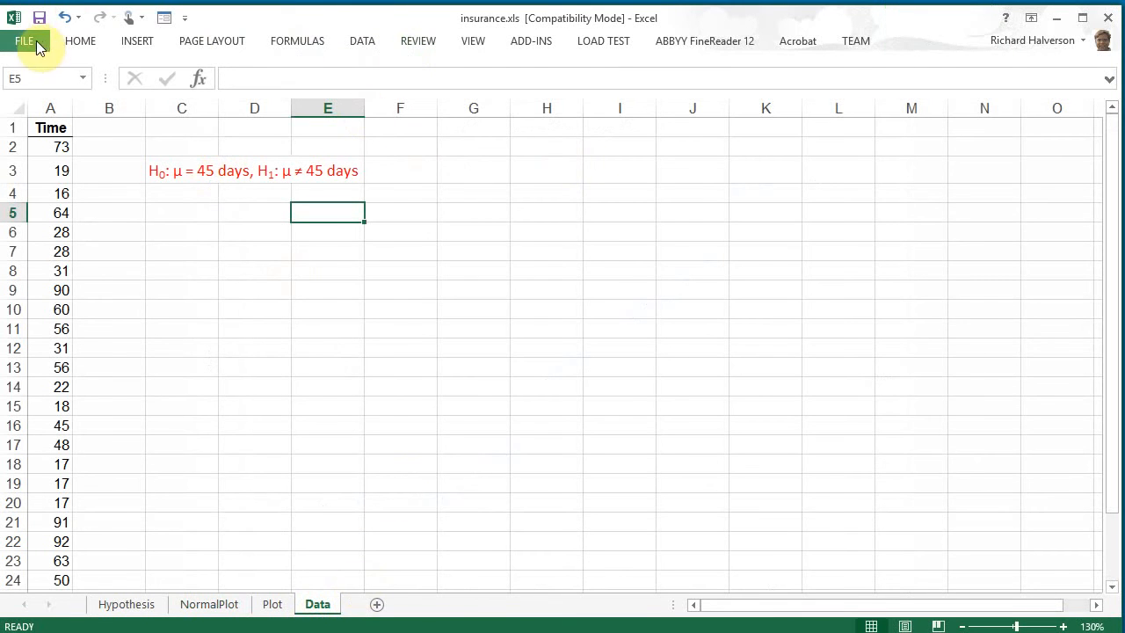
{"action": "left_click", "coordinate": [531, 40]}
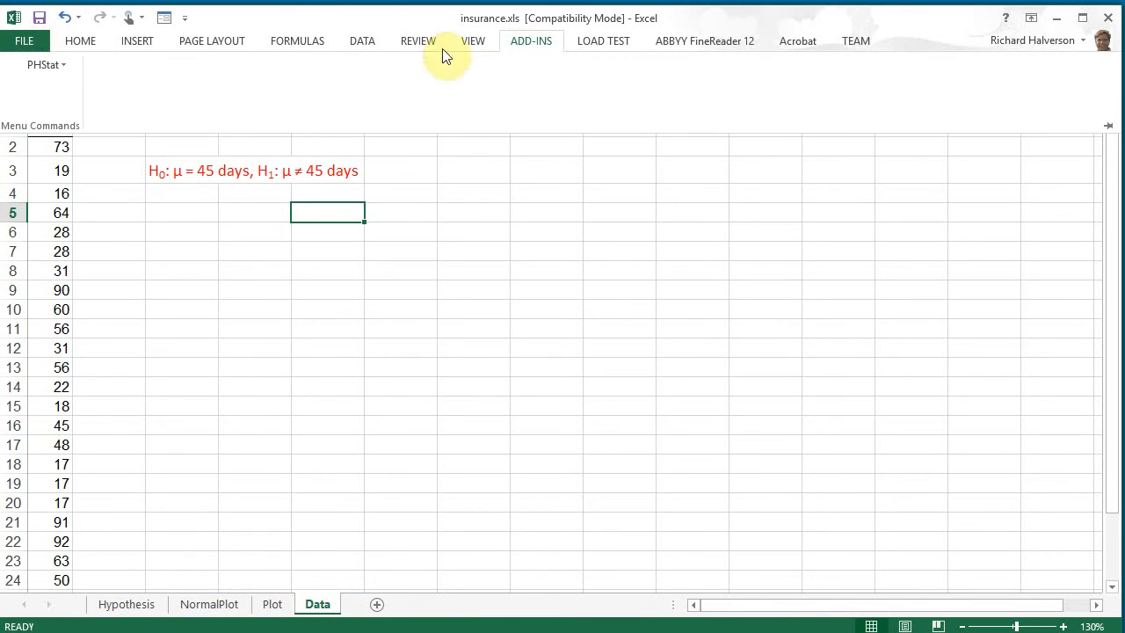
{"action": "left_click", "coordinate": [44, 63]}
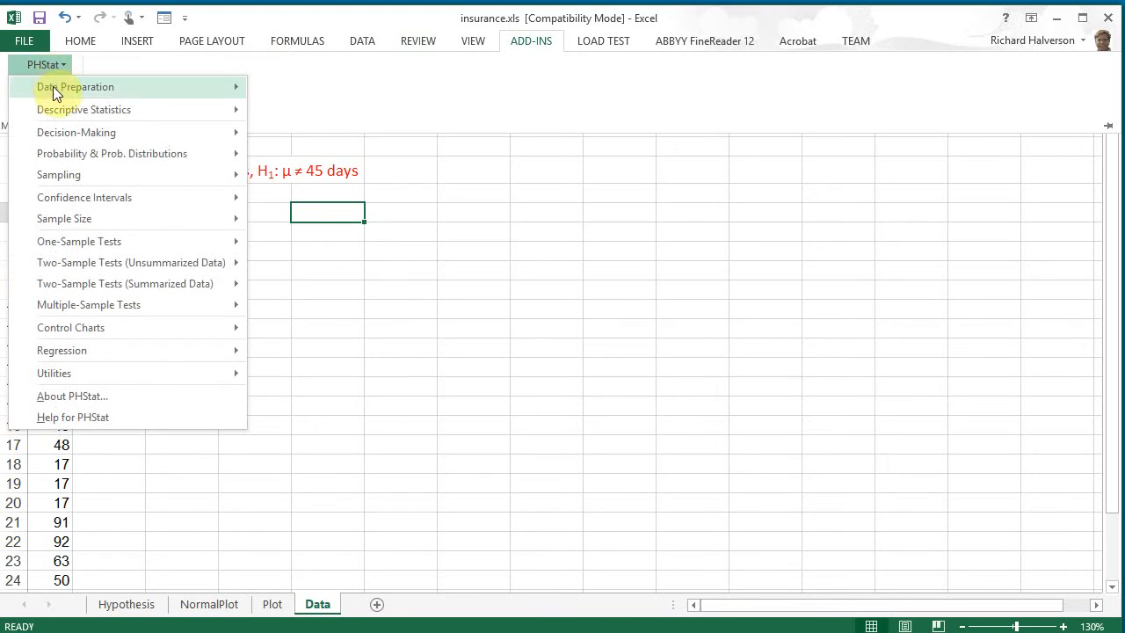
{"action": "mouse_move", "coordinate": [84, 109]}
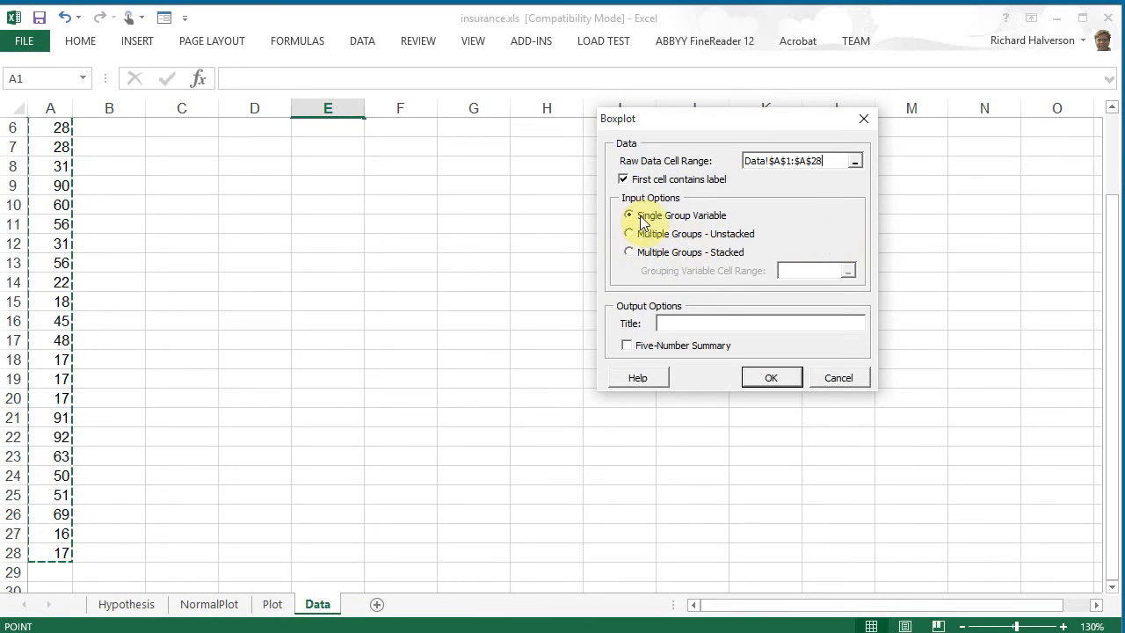
{"action": "left_click", "coordinate": [626, 345]}
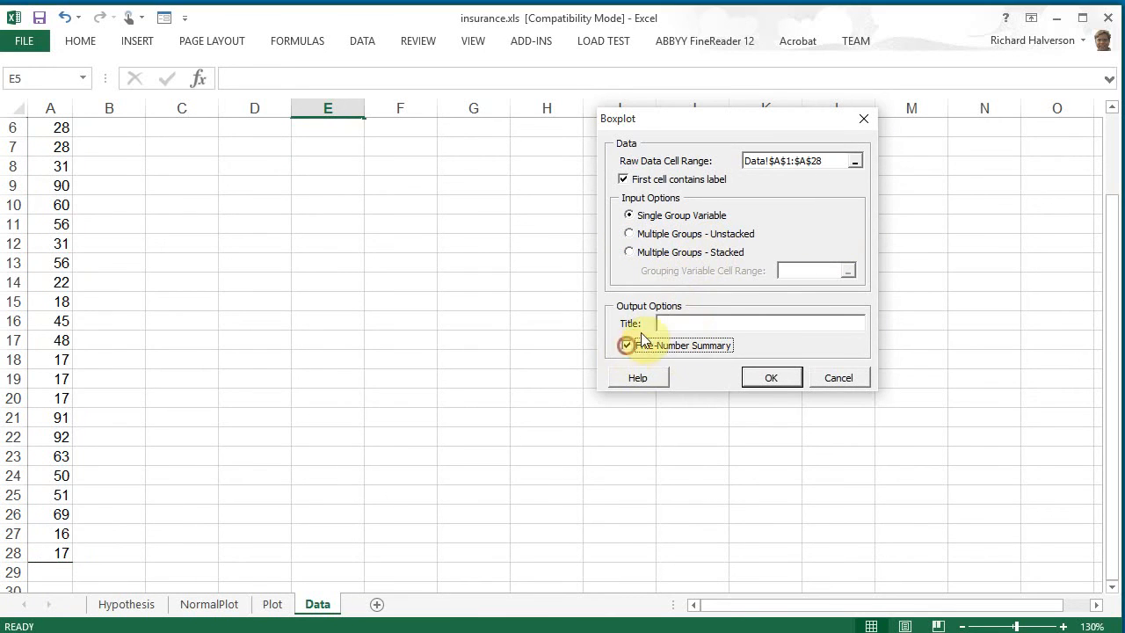
{"action": "left_click", "coordinate": [770, 376]}
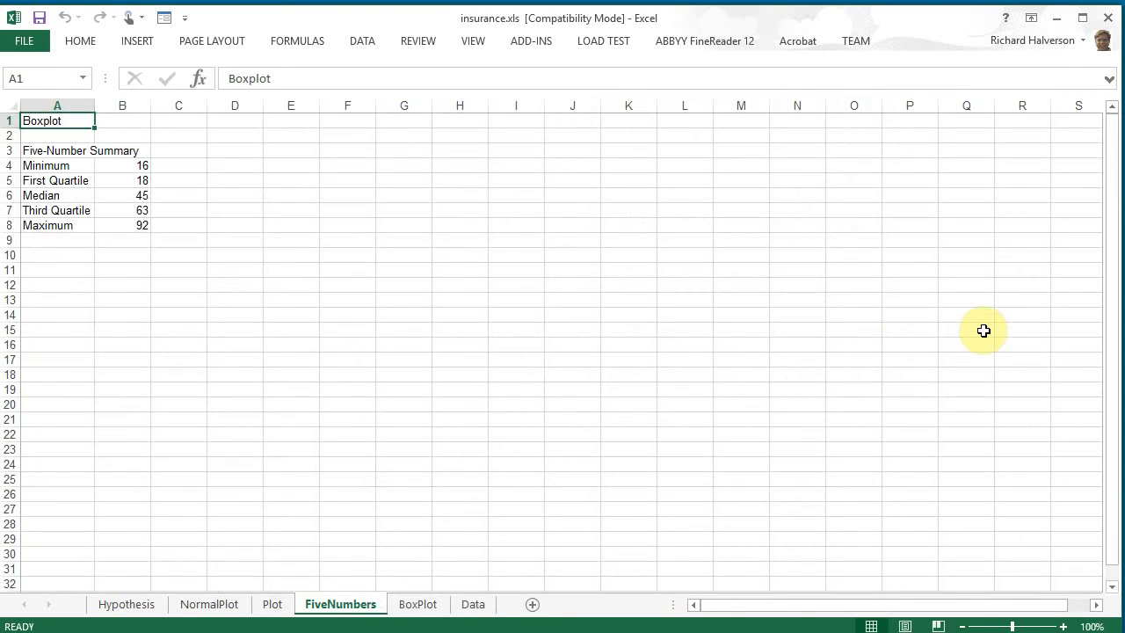
Review the Plot, NormalPlot and BoxPlot sheets, then return to the Data sheet
{"action": "left_click", "coordinate": [271, 604]}
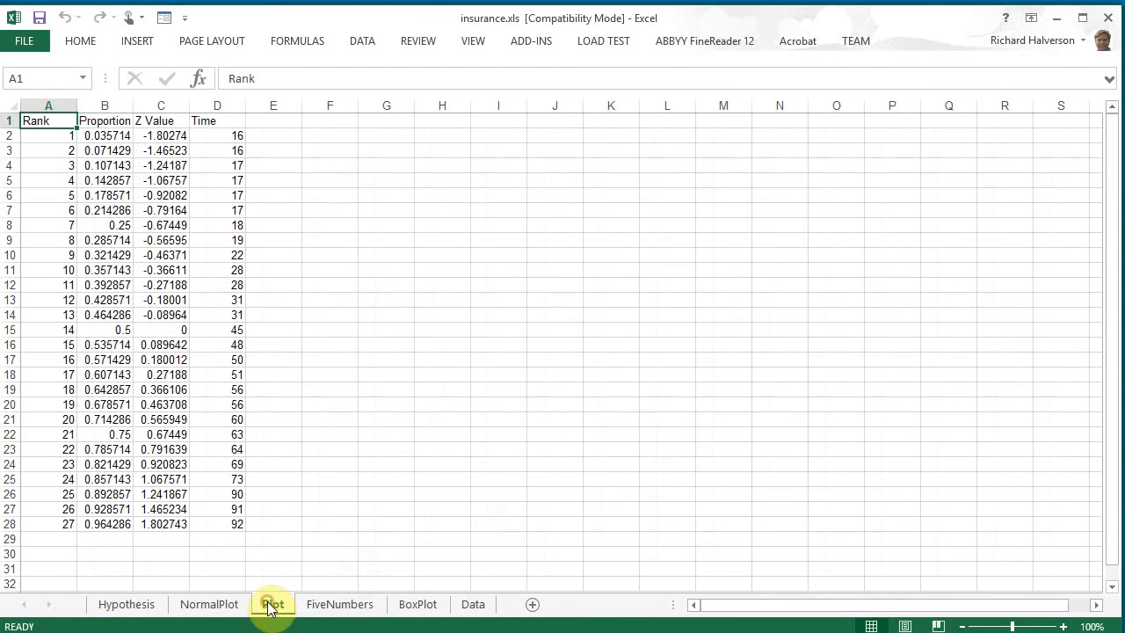
{"action": "left_click", "coordinate": [210, 604]}
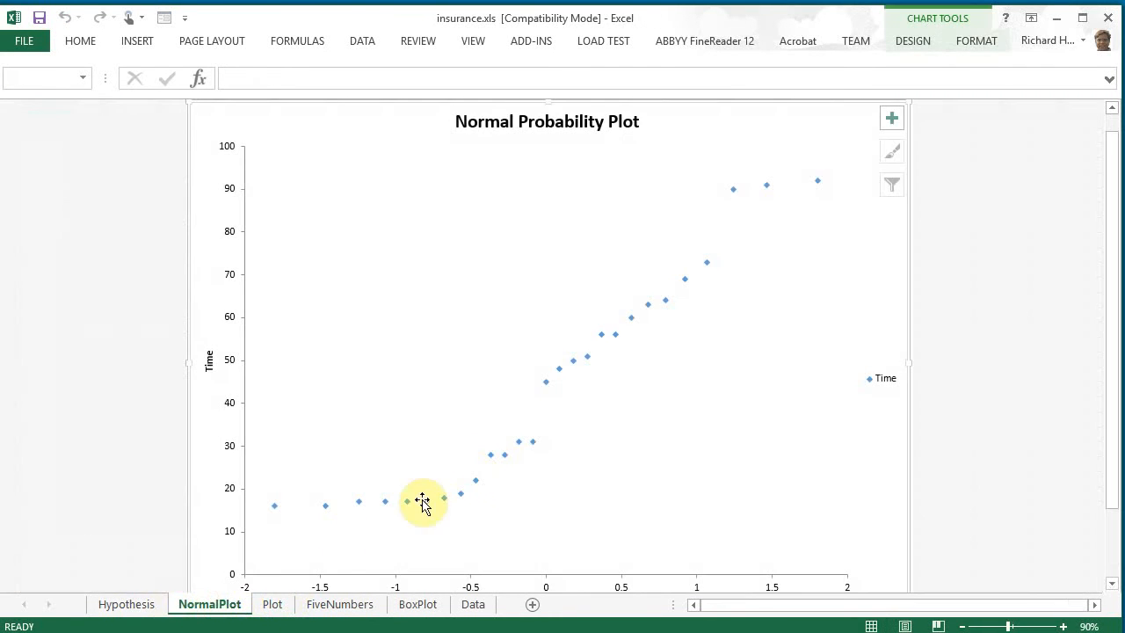
{"action": "left_click", "coordinate": [418, 604]}
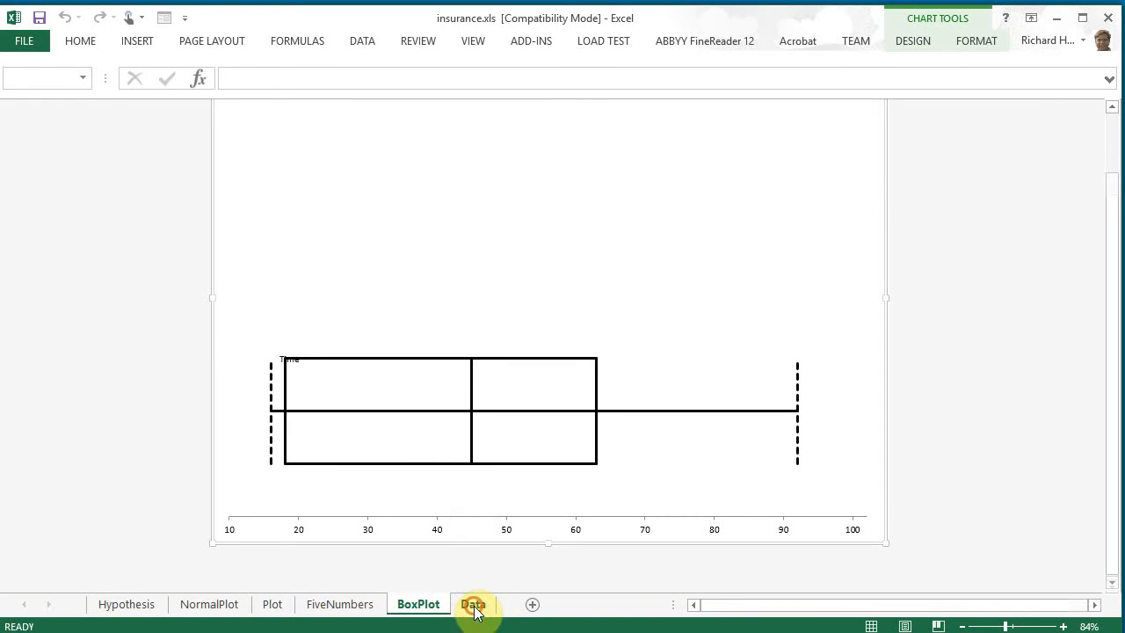
{"action": "left_click", "coordinate": [473, 605]}
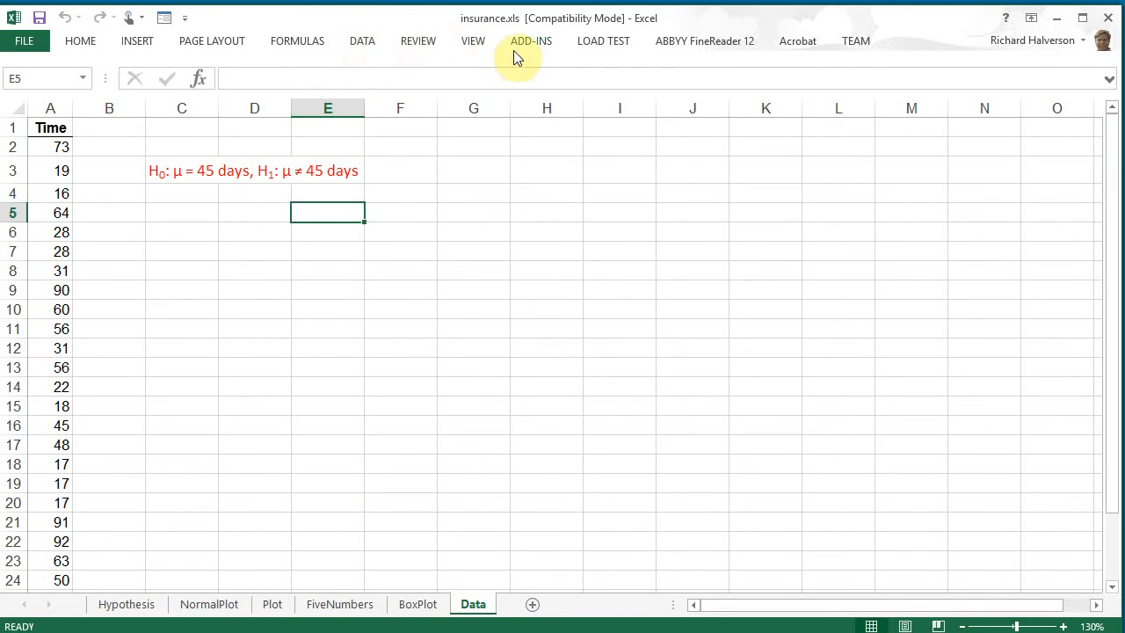
Start a Descriptive Statistics analysis from the Data Analysis tools
{"action": "left_click", "coordinate": [362, 41]}
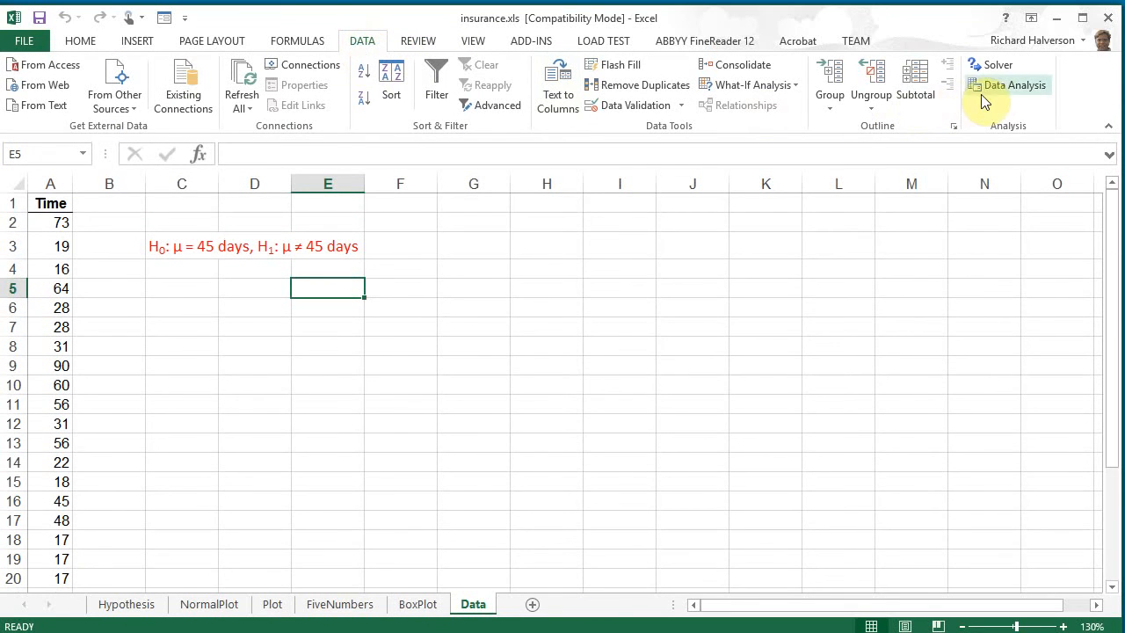
{"action": "left_click", "coordinate": [1007, 84]}
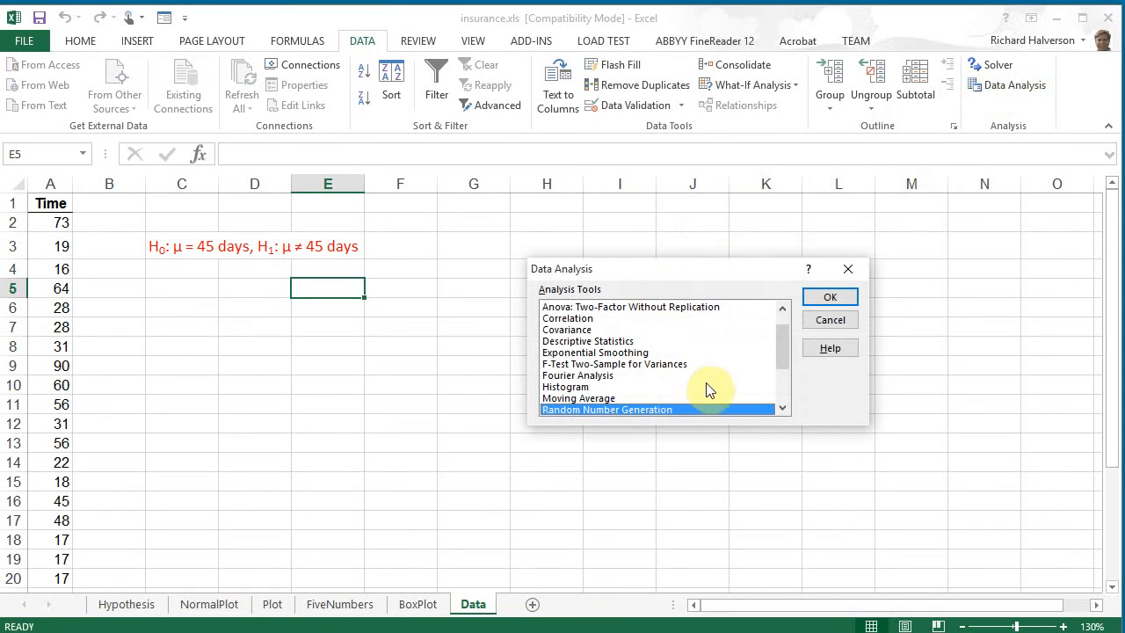
{"action": "left_click", "coordinate": [588, 341]}
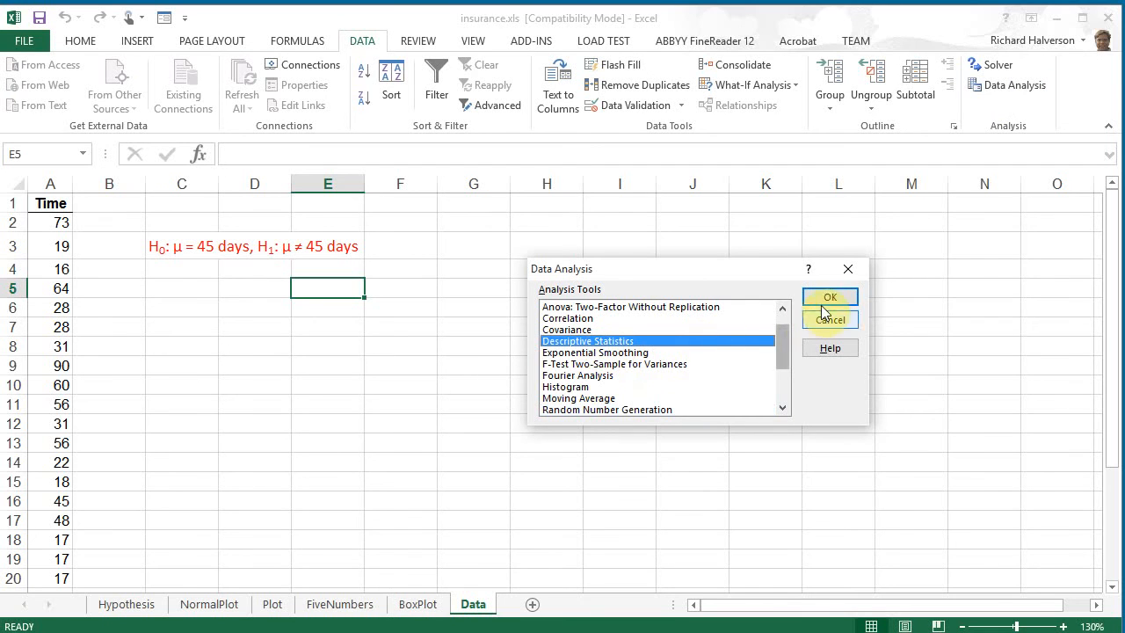
{"action": "left_click", "coordinate": [830, 295]}
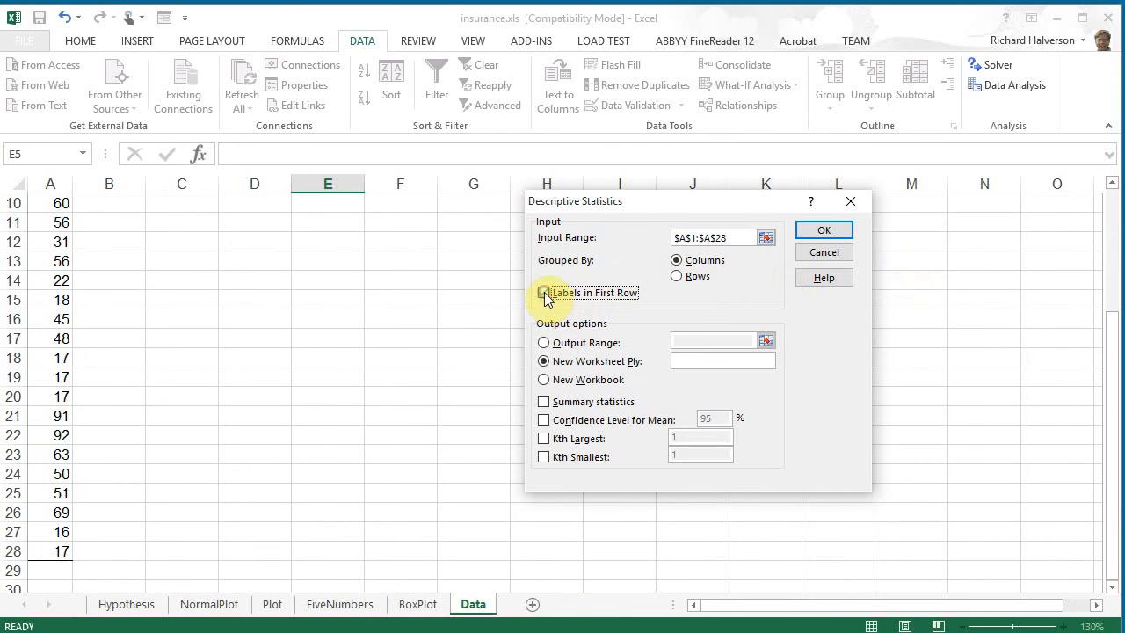
Set input $A$1:$A$28 with labels, output at C5, summary statistics plus the extra statistics
{"action": "left_click", "coordinate": [544, 291]}
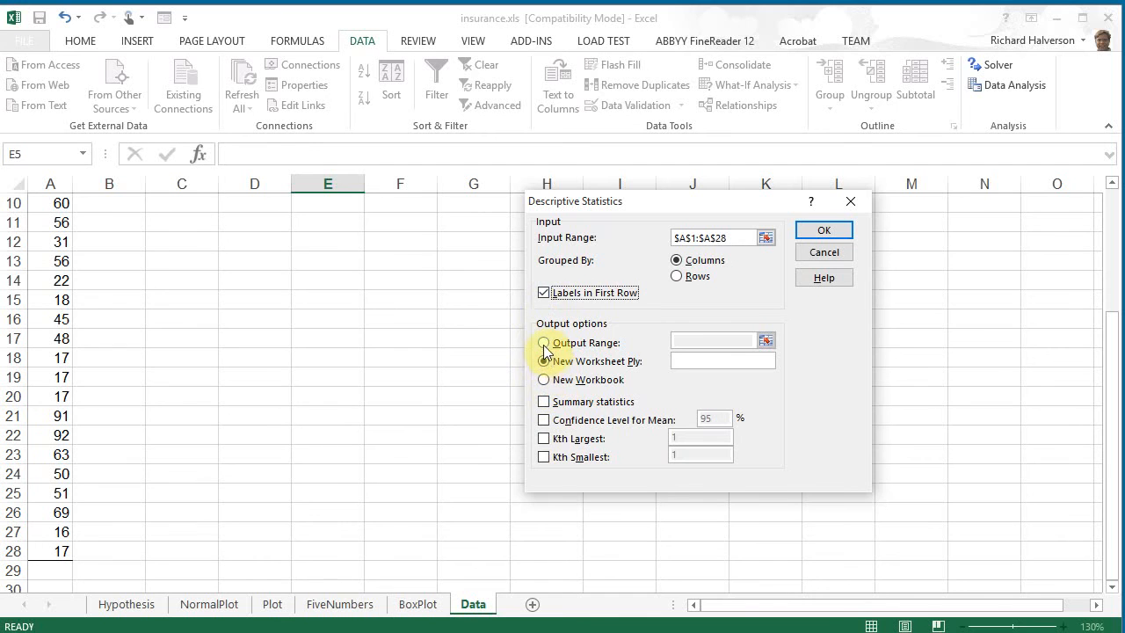
{"action": "left_click", "coordinate": [543, 343]}
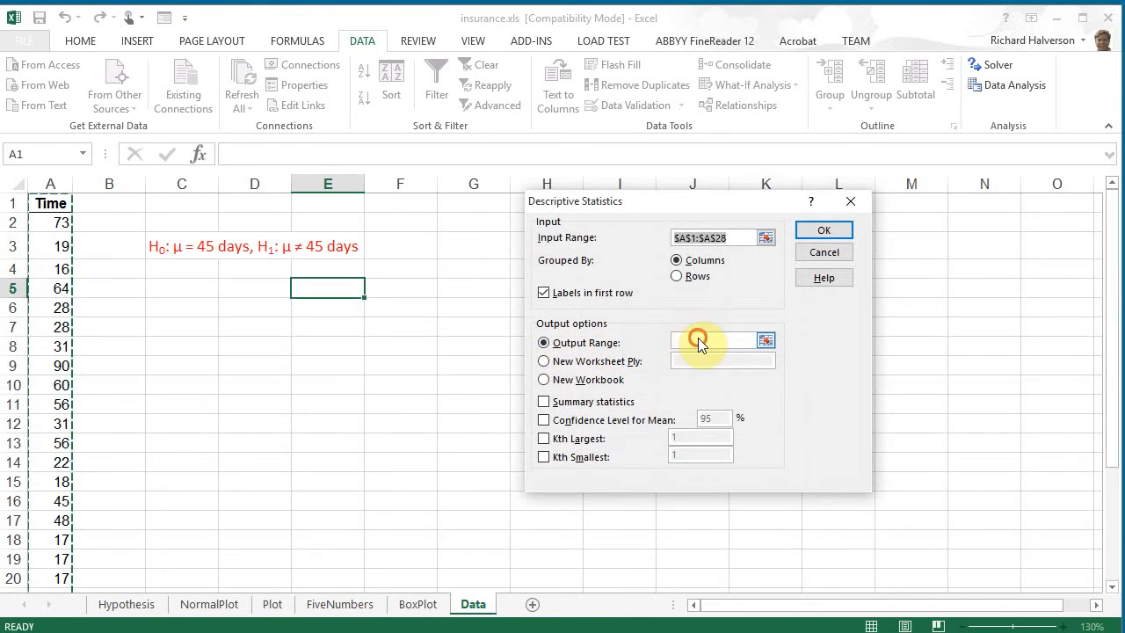
{"action": "left_click", "coordinate": [183, 288]}
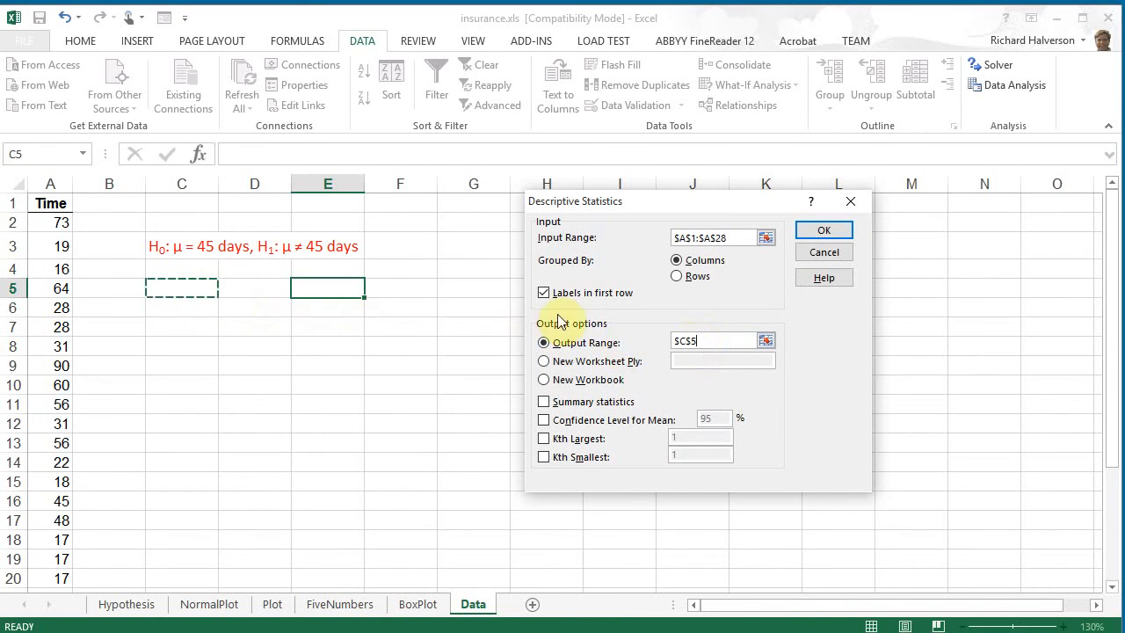
{"action": "left_click", "coordinate": [543, 401]}
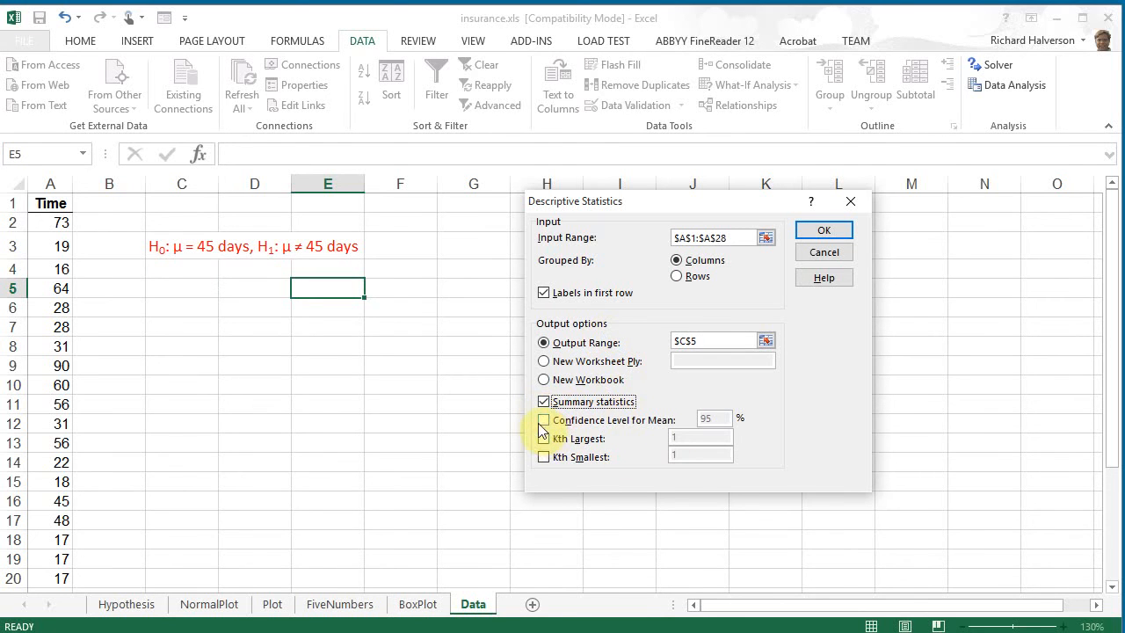
{"action": "left_click", "coordinate": [544, 419]}
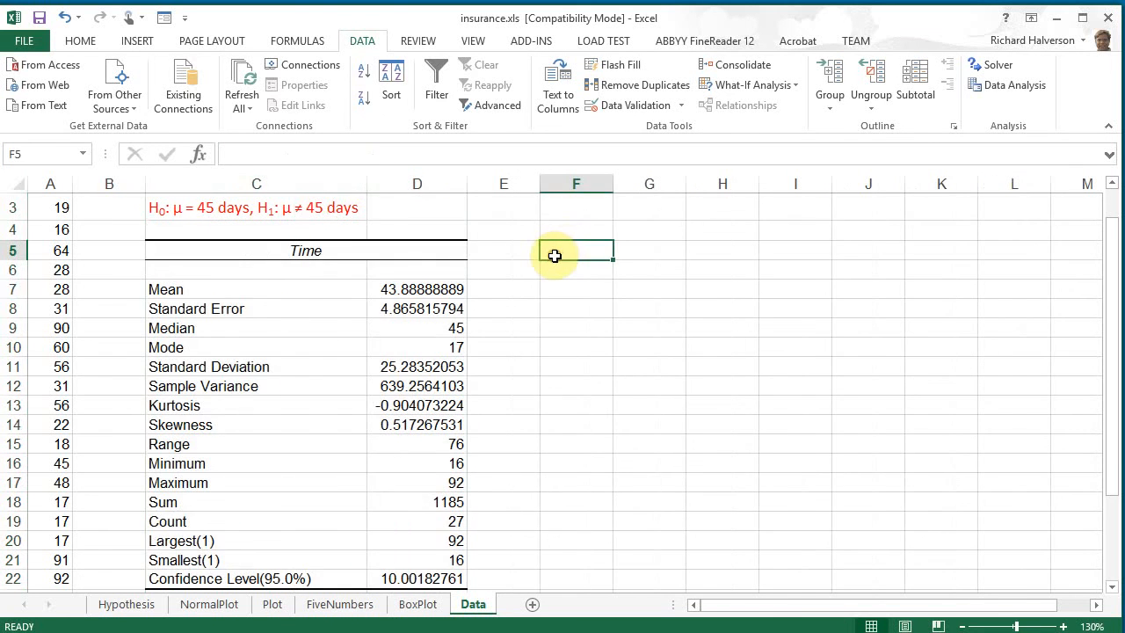
Select the Kurtosis and Skewness values in D13:D14 for attention
{"action": "scroll", "scroll_direction": "down", "scroll_amount": 3}
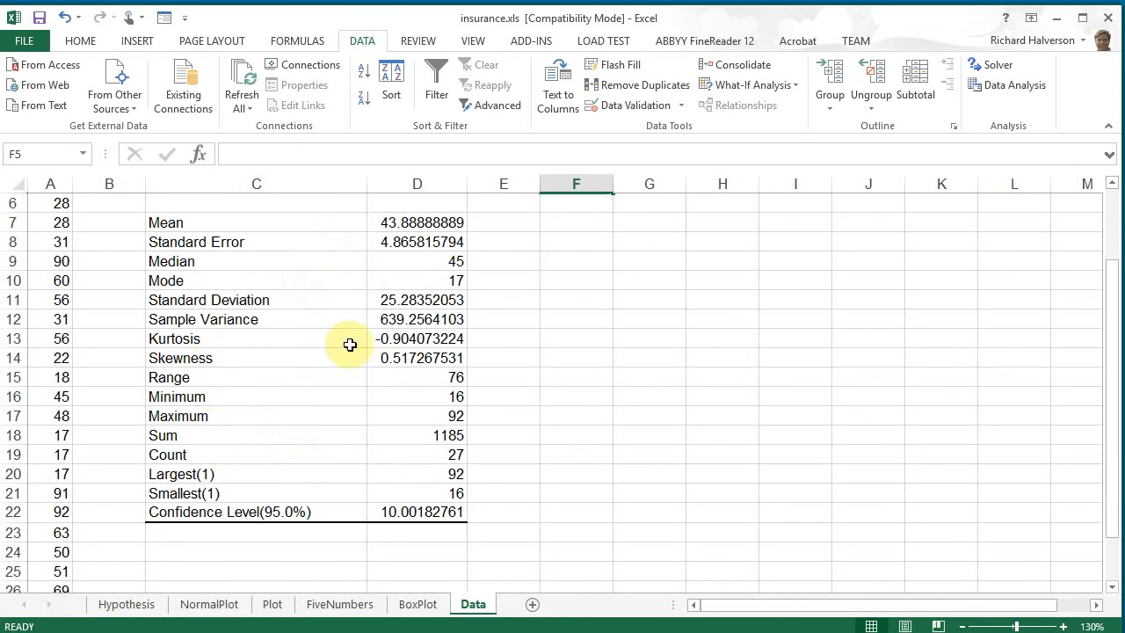
{"action": "left_click_drag", "start_coordinate": [417, 337], "coordinate": [416, 359]}
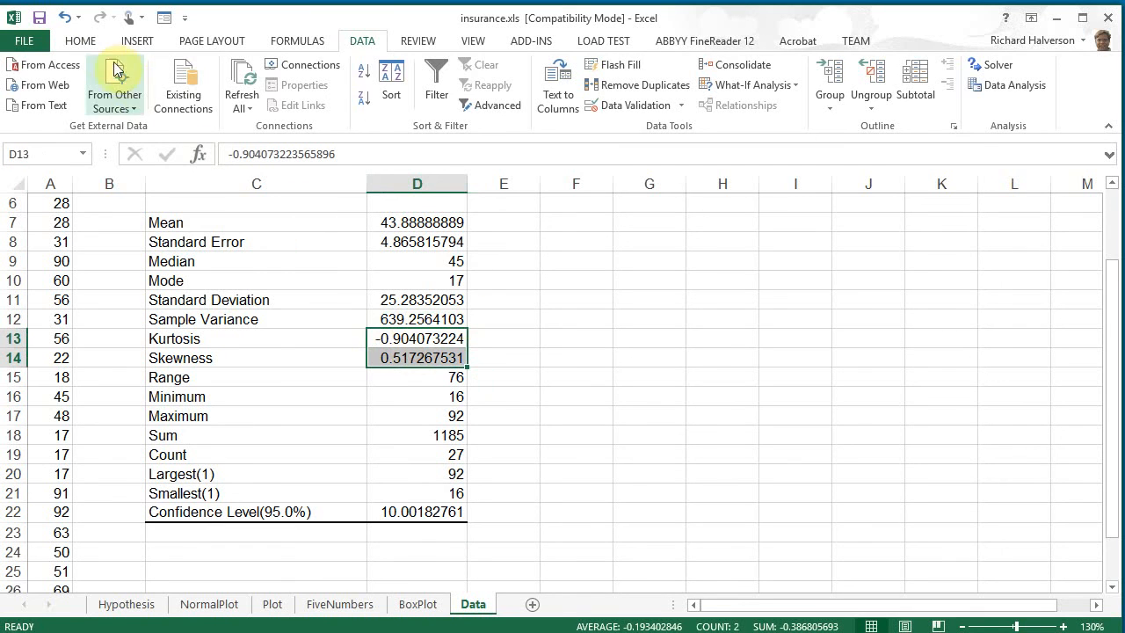
{"action": "left_click", "coordinate": [81, 40]}
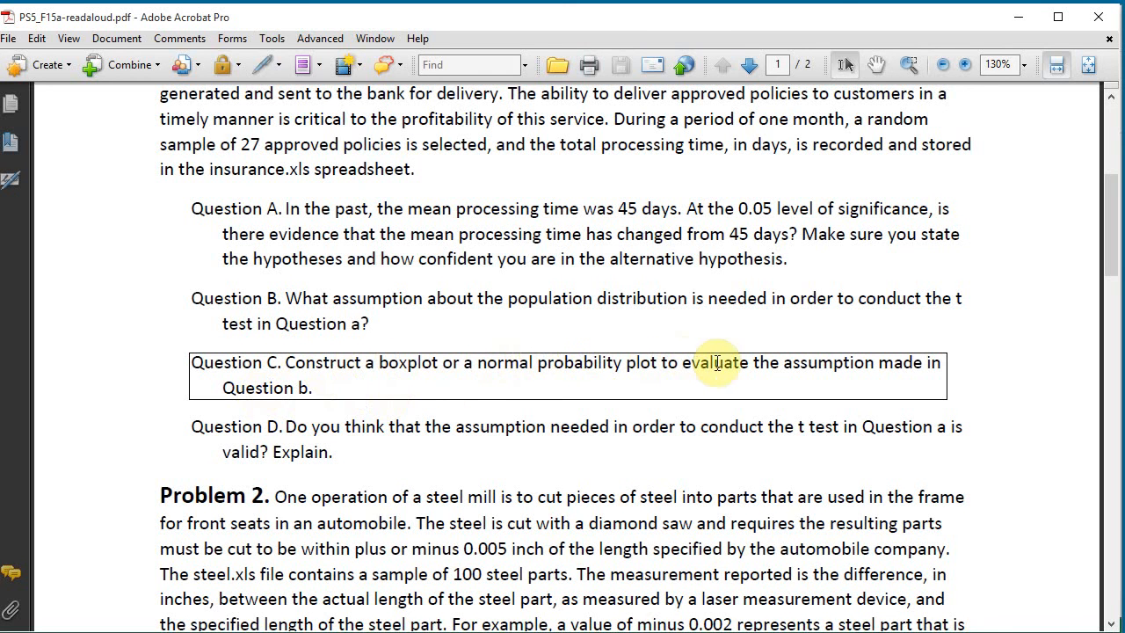
{"action": "mouse_move", "coordinate": [400, 362]}
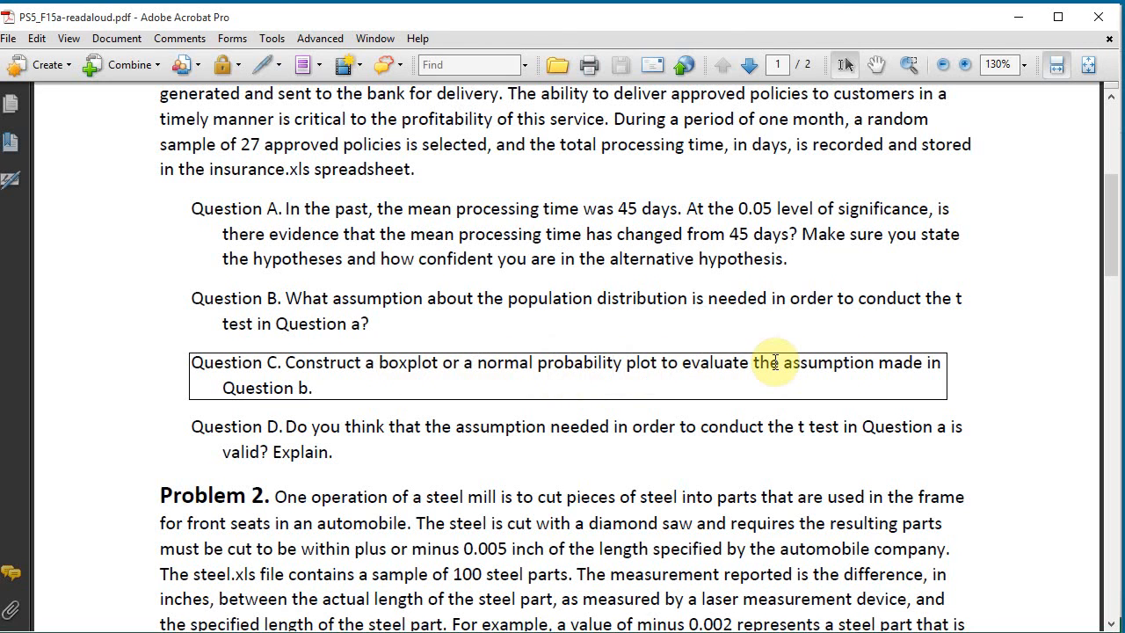
{"action": "mouse_move", "coordinate": [879, 371]}
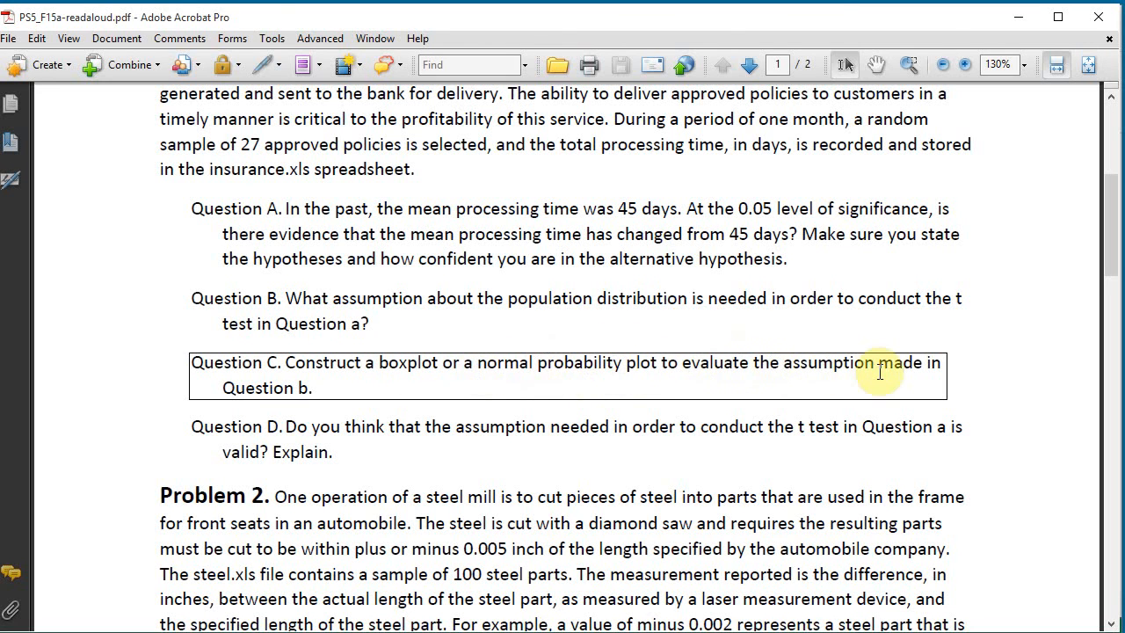
{"action": "mouse_move", "coordinate": [654, 379]}
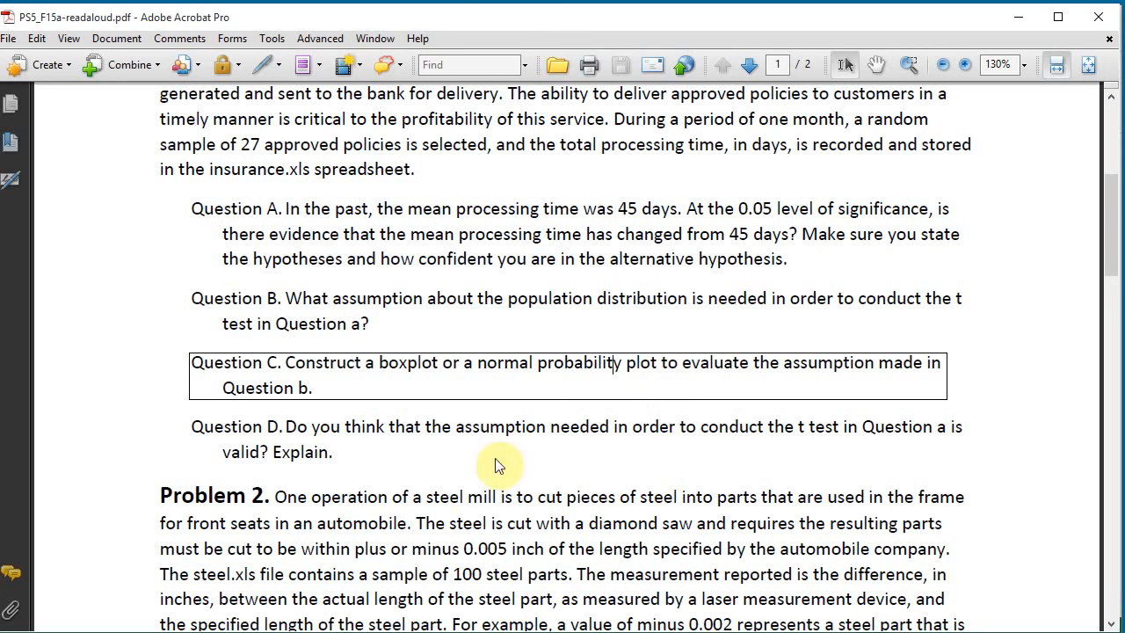
{"action": "mouse_move", "coordinate": [629, 383]}
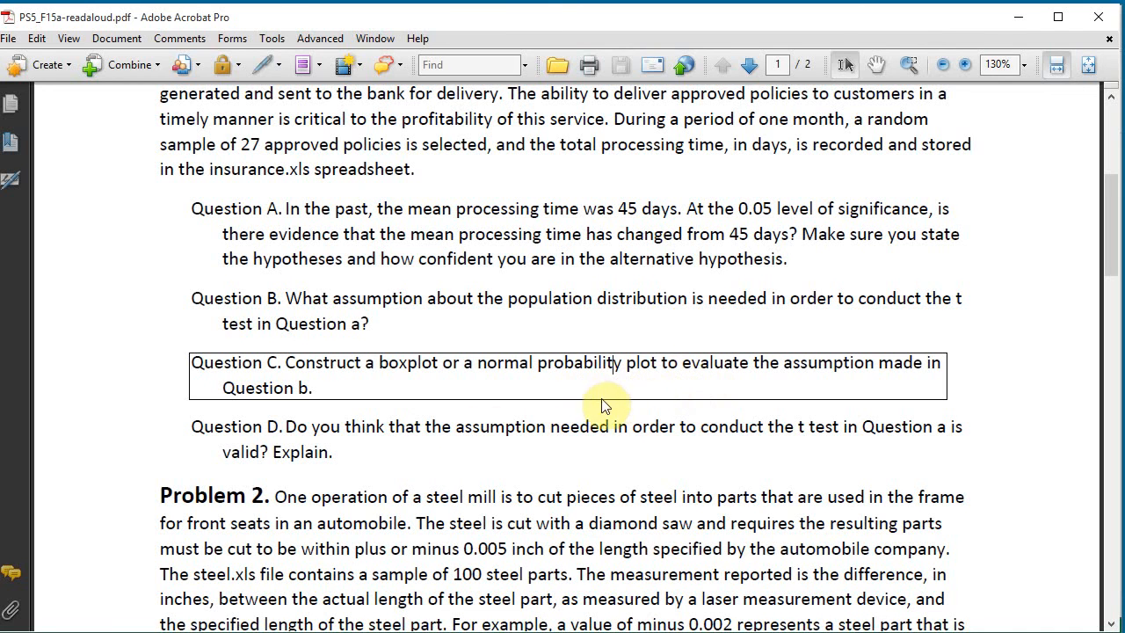
{"action": "mouse_move", "coordinate": [519, 483]}
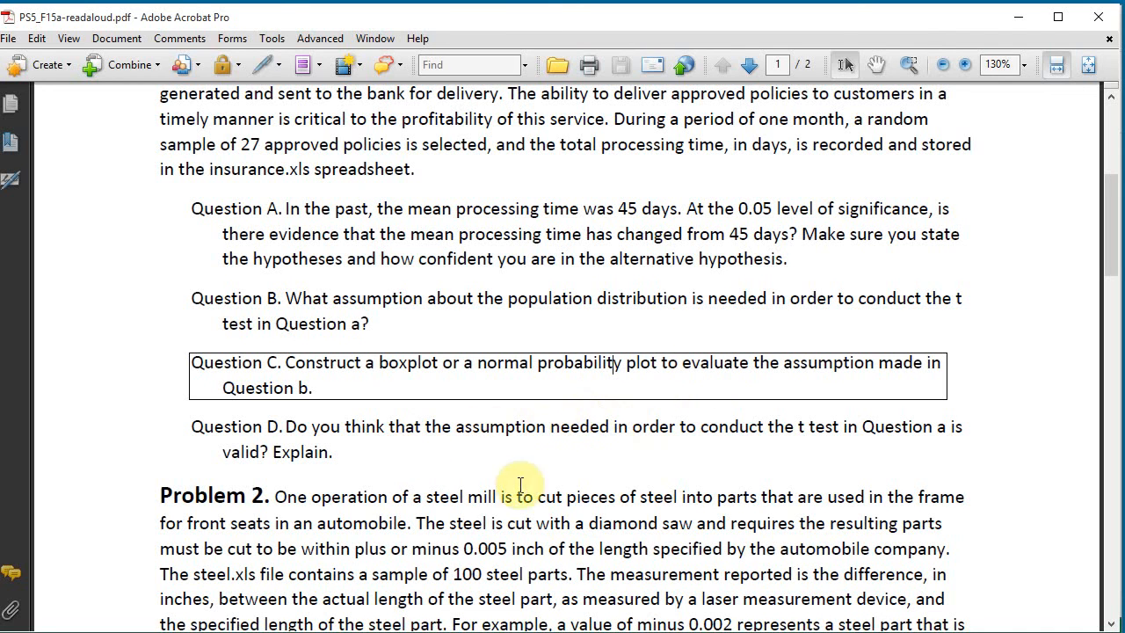
{"action": "mouse_move", "coordinate": [521, 428]}
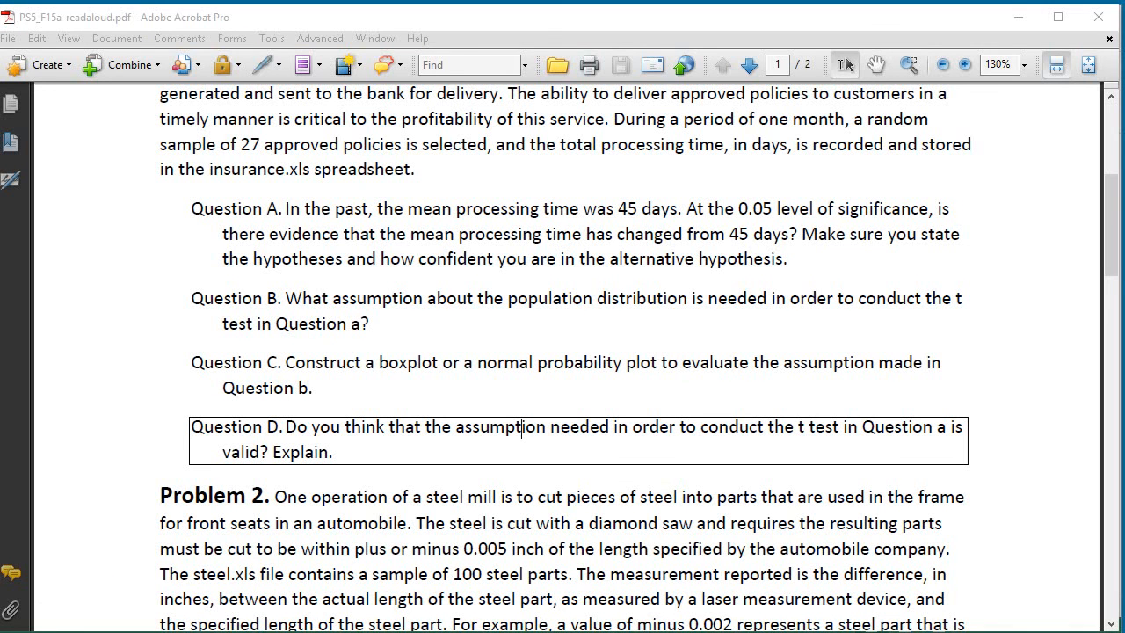
{"action": "scroll", "scroll_direction": "down", "scroll_amount": 3}
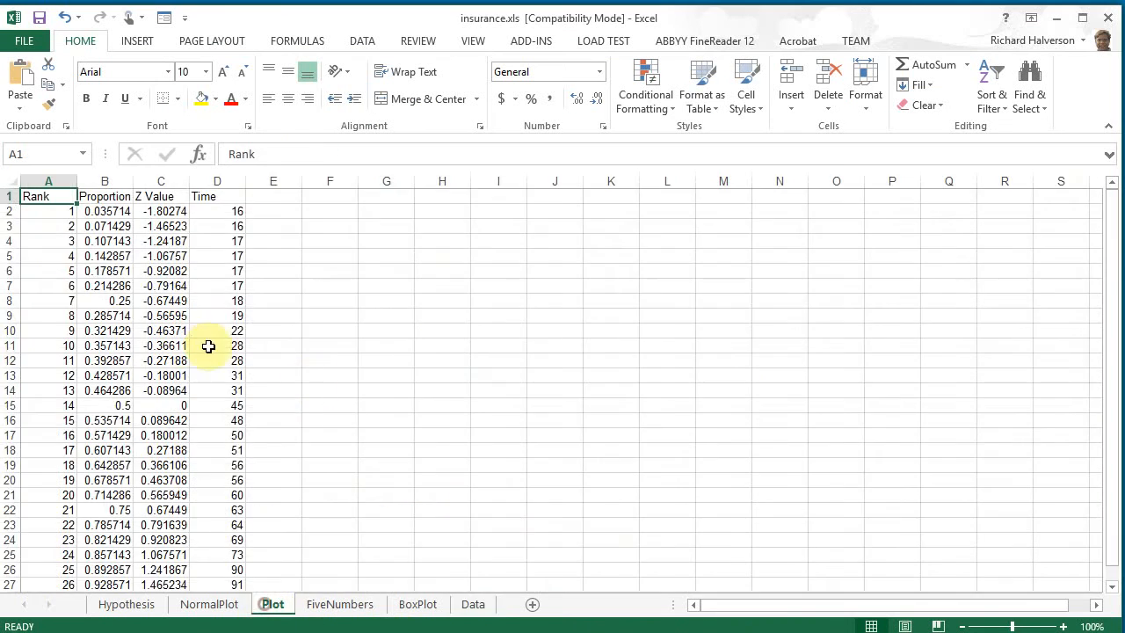
Review the BoxPlot, Plot and NormalPlot sheets, then return to the Data sheet
{"action": "left_click", "coordinate": [419, 604]}
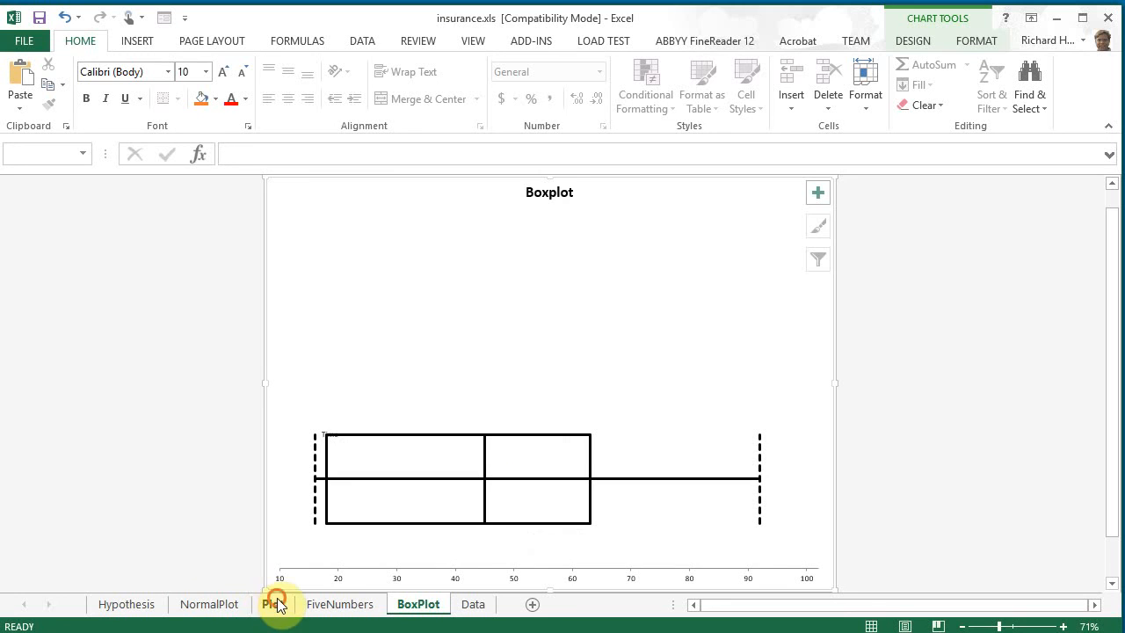
{"action": "left_click", "coordinate": [273, 604]}
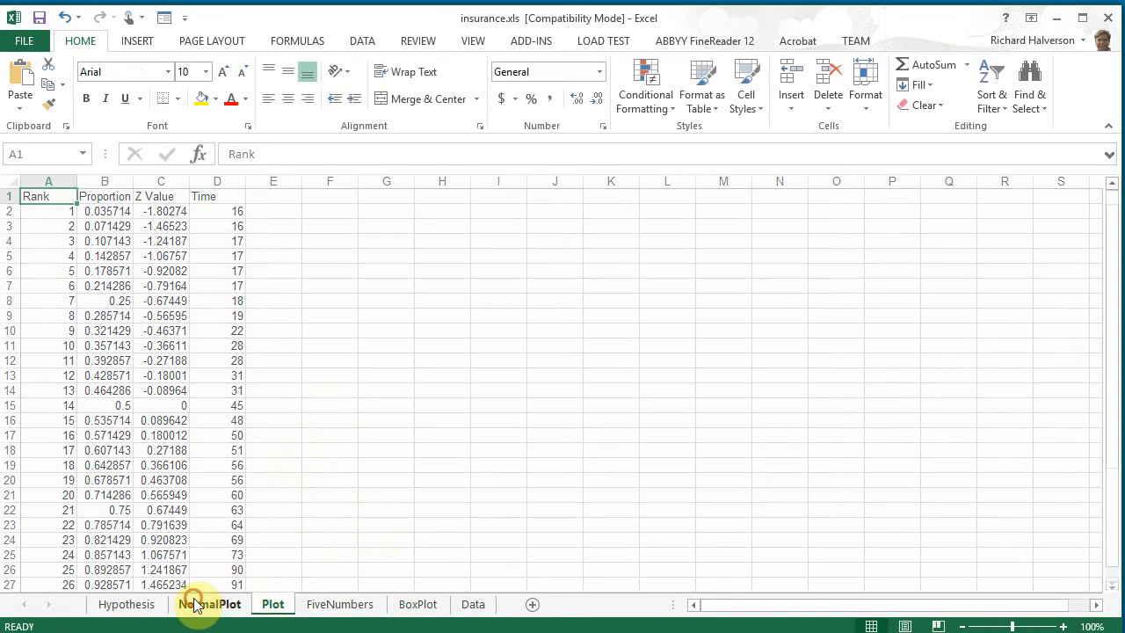
{"action": "left_click", "coordinate": [209, 605]}
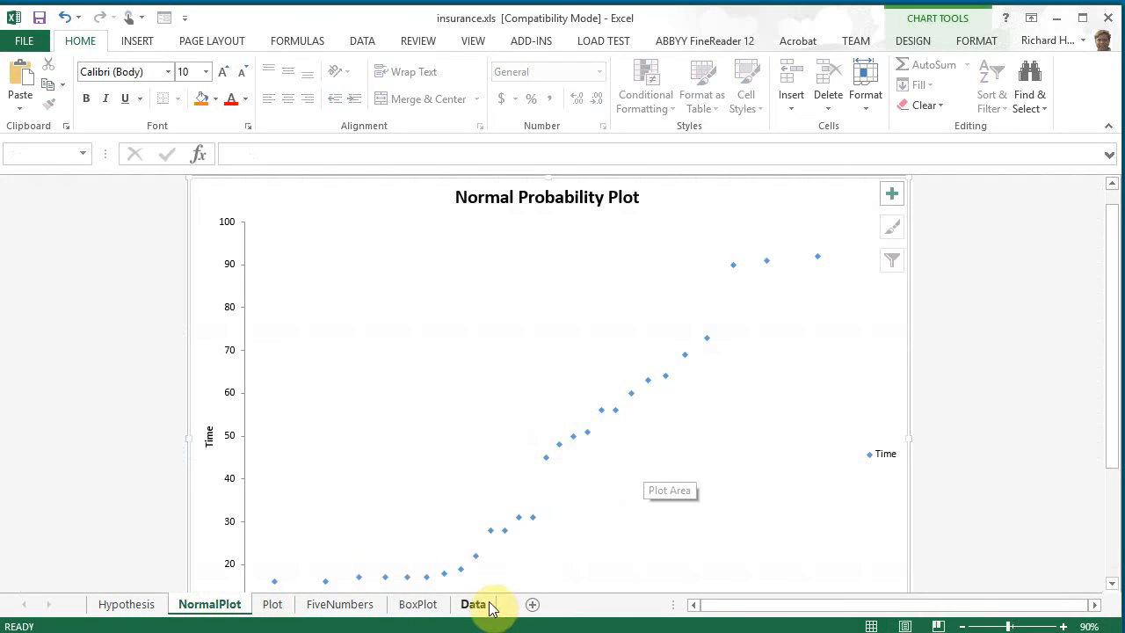
{"action": "left_click", "coordinate": [474, 604]}
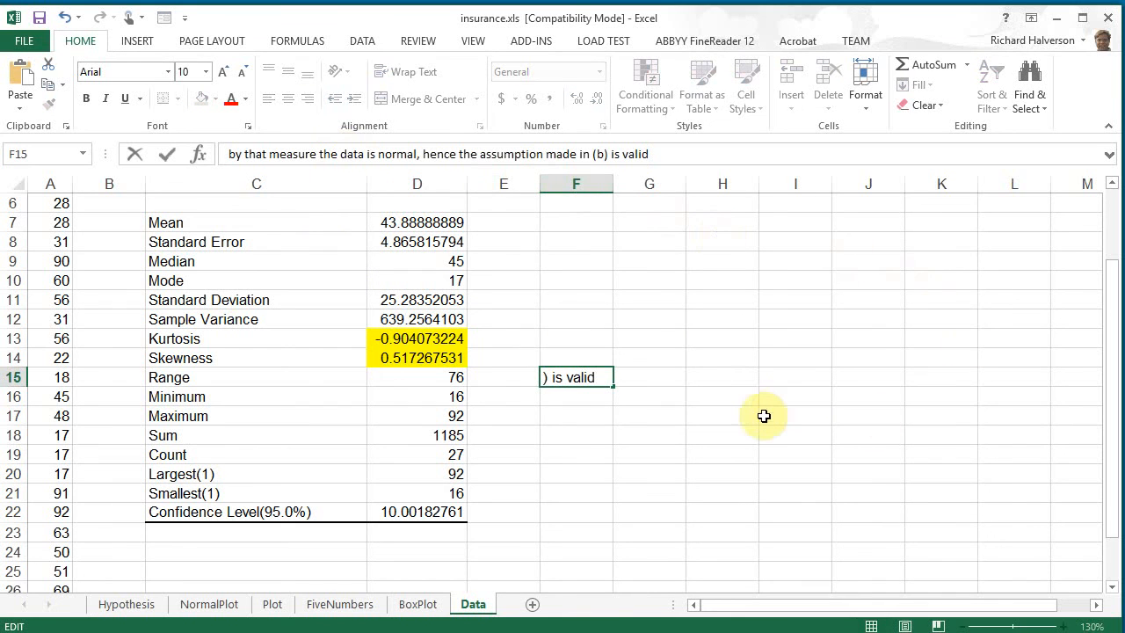
Enter the normality conclusion in F15 and wrap its text within the cell
{"action": "type", "text": "According to the Normality Plot, it looks not normal, so the assumption made in (b) is invalid"}
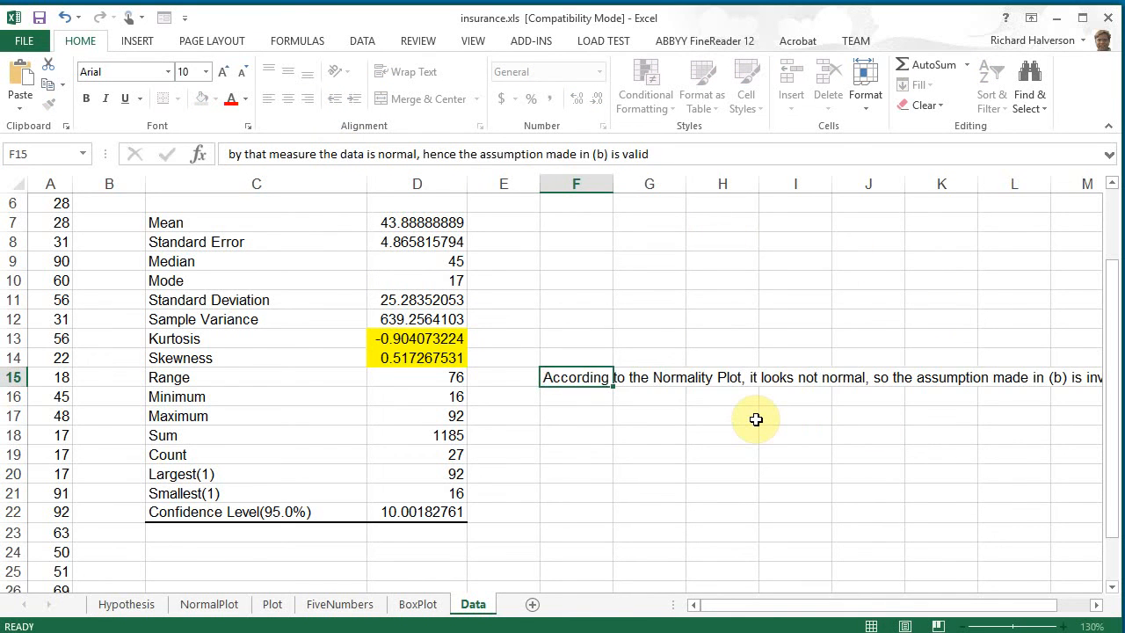
{"action": "left_click", "coordinate": [577, 398]}
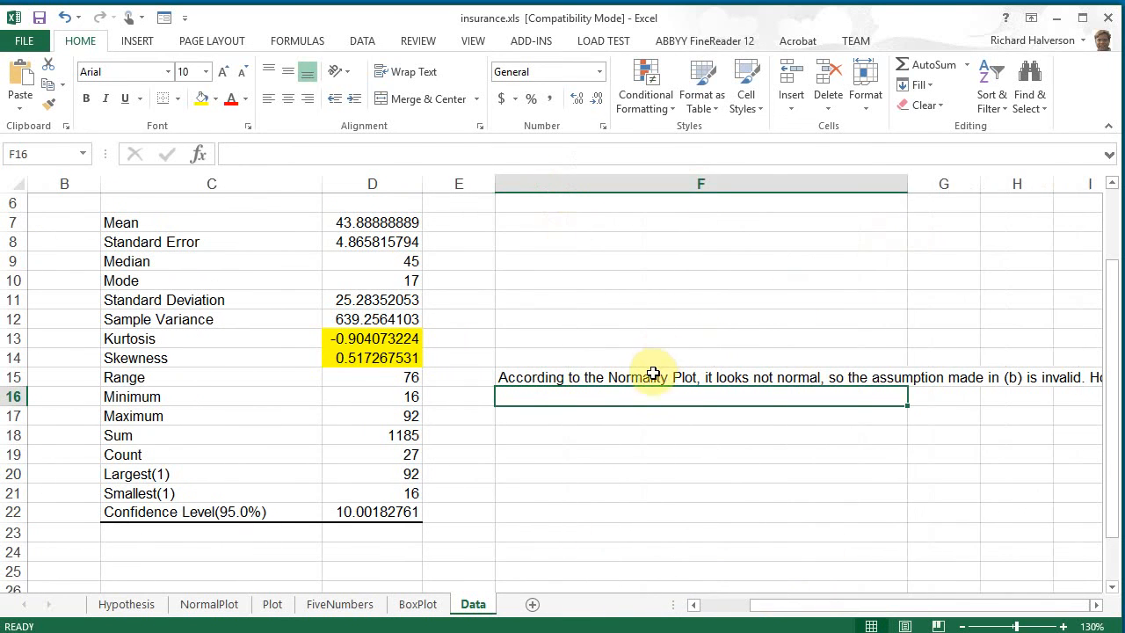
{"action": "left_click", "coordinate": [404, 70]}
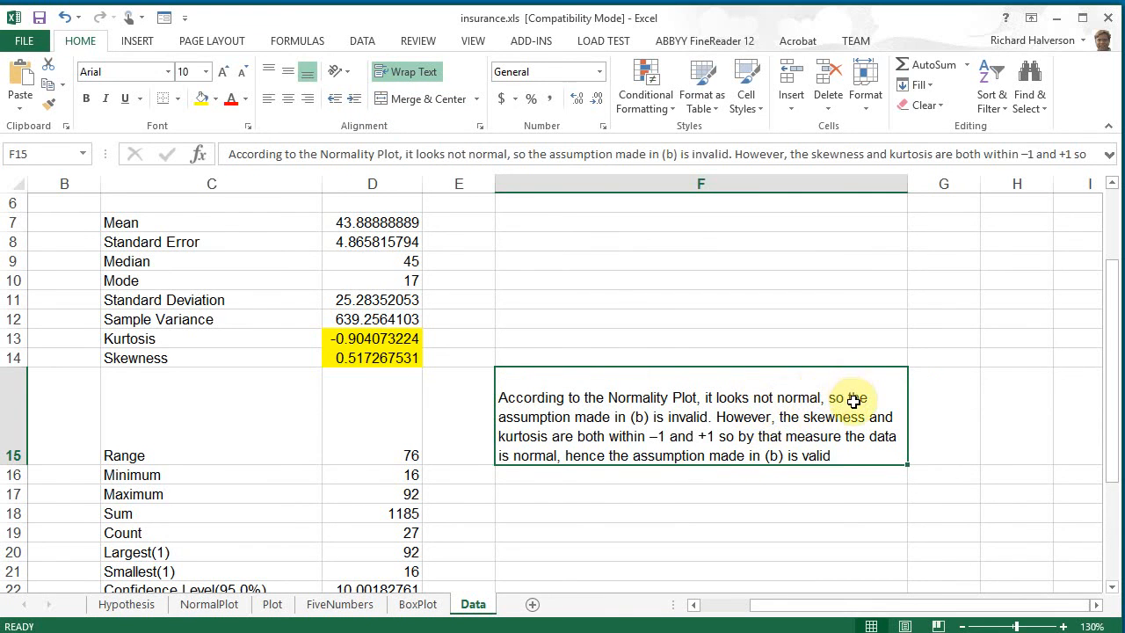
{"action": "mouse_move", "coordinate": [692, 432]}
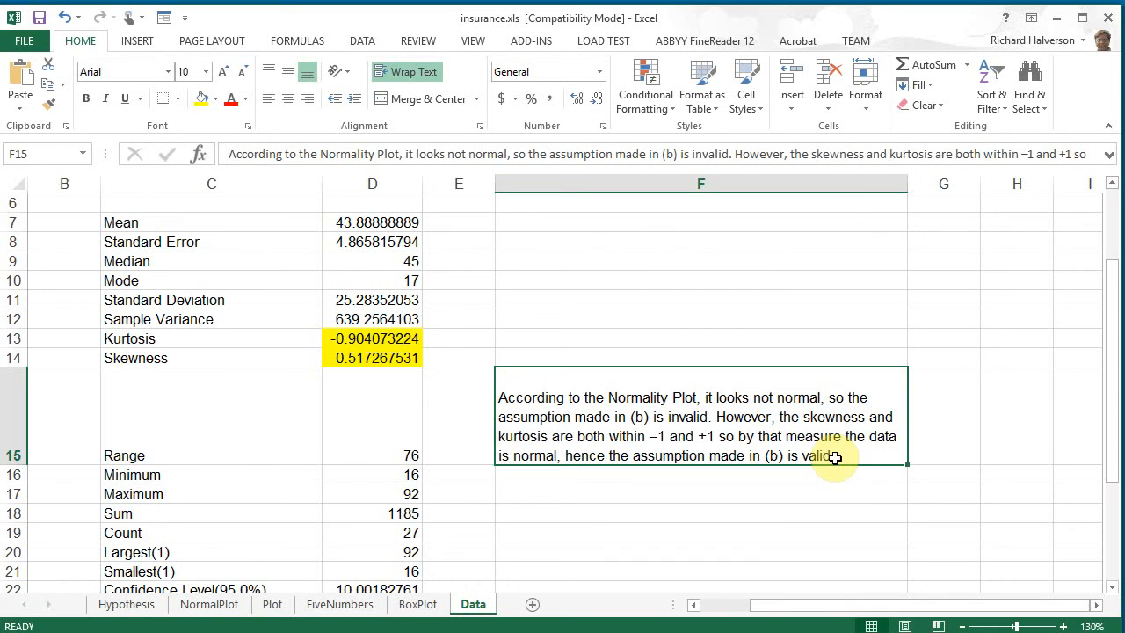
{"action": "mouse_move", "coordinate": [794, 439]}
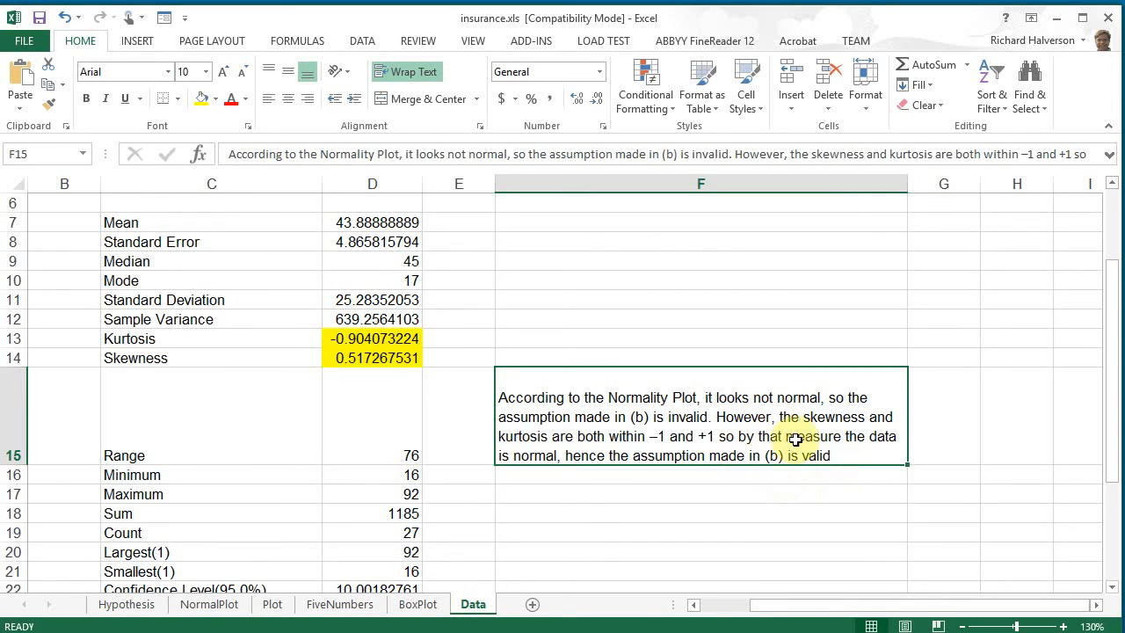
{"action": "mouse_move", "coordinate": [552, 411]}
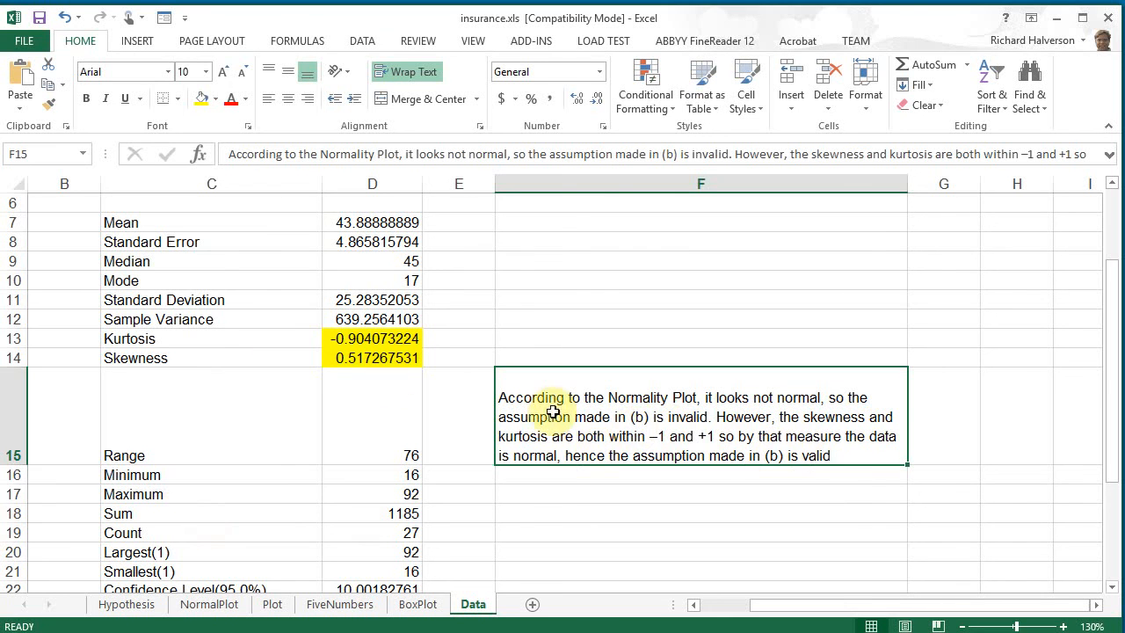
{"action": "mouse_move", "coordinate": [576, 561]}
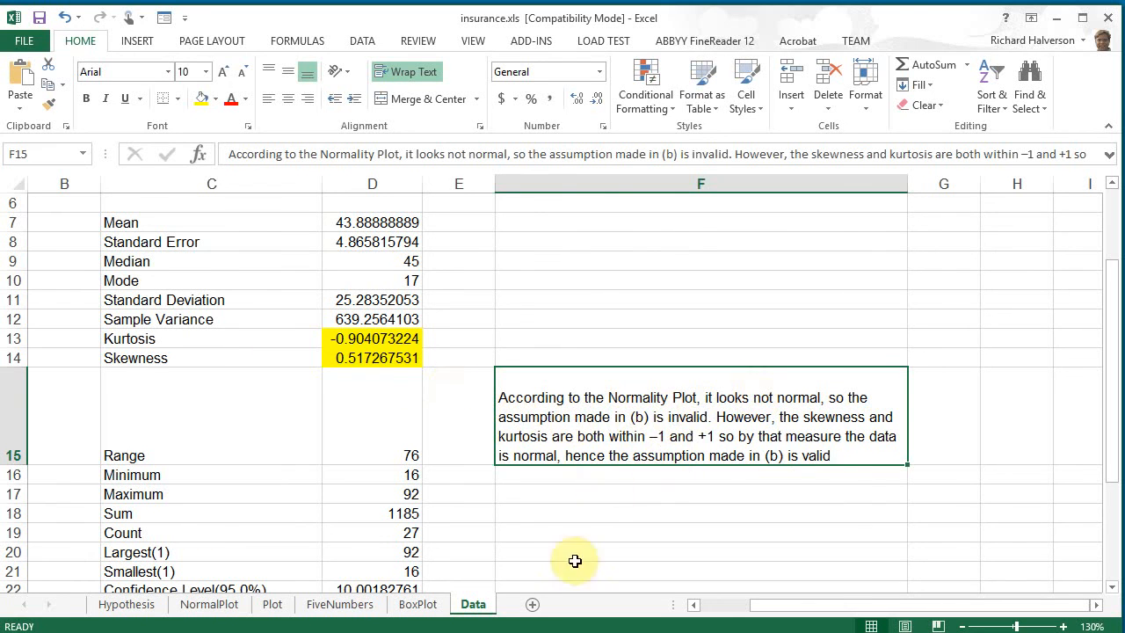